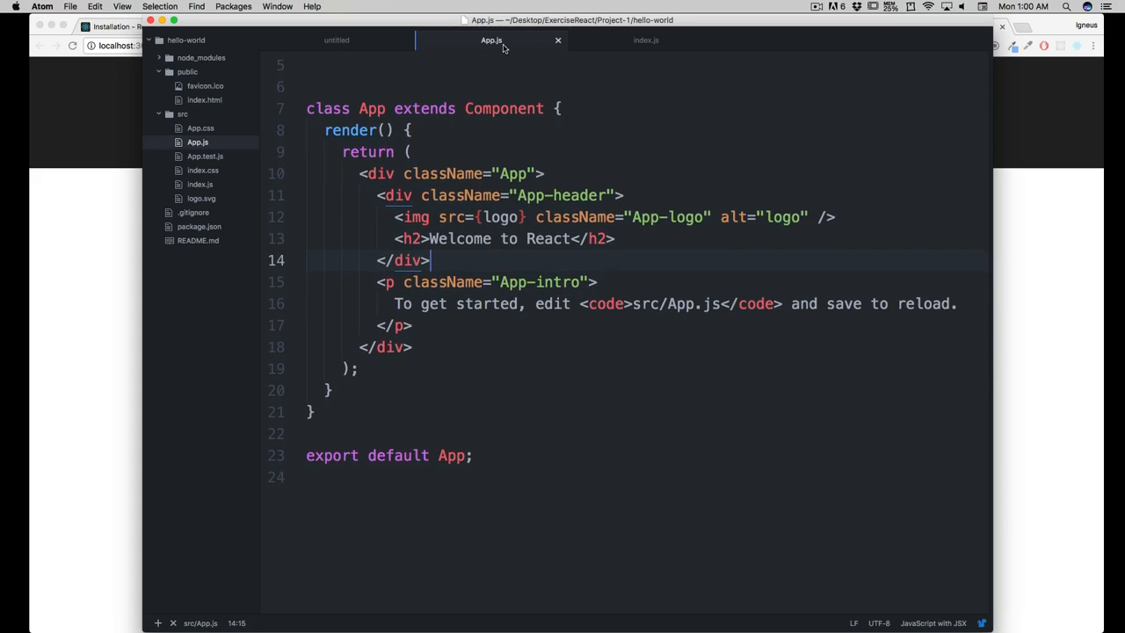
{"action": "mouse_move", "coordinate": [485, 150]}
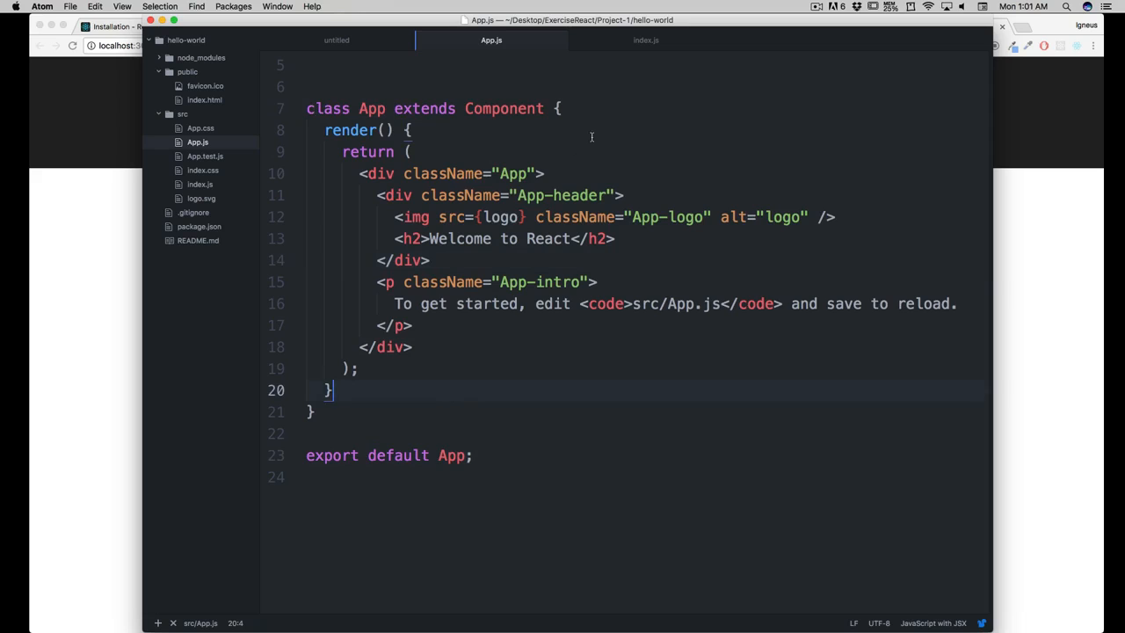
- Review index.js and App.js's header, img and intro lines, then add an <h2>Welcome to React</h2> line above the App div
{"action": "left_click", "coordinate": [645, 39]}
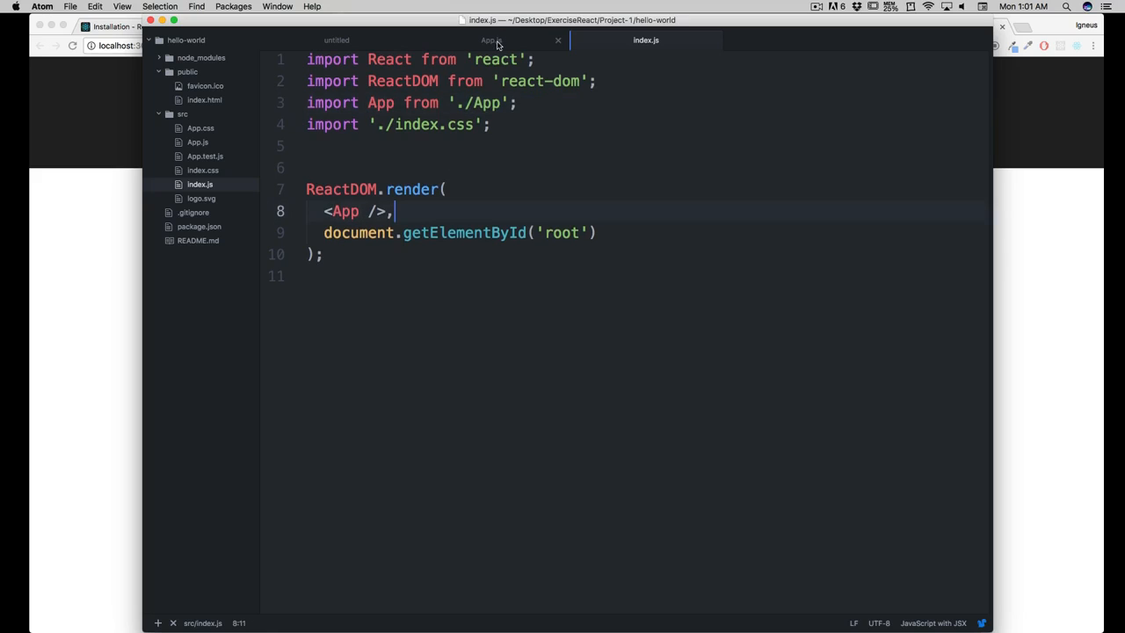
{"action": "mouse_move", "coordinate": [490, 39]}
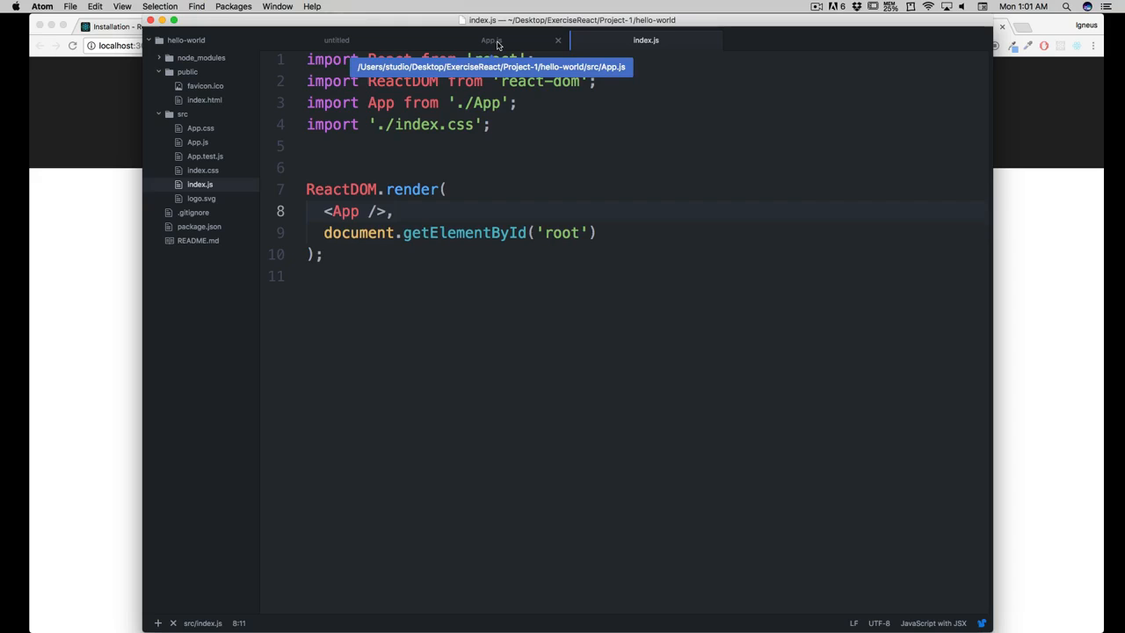
{"action": "left_click", "coordinate": [490, 38]}
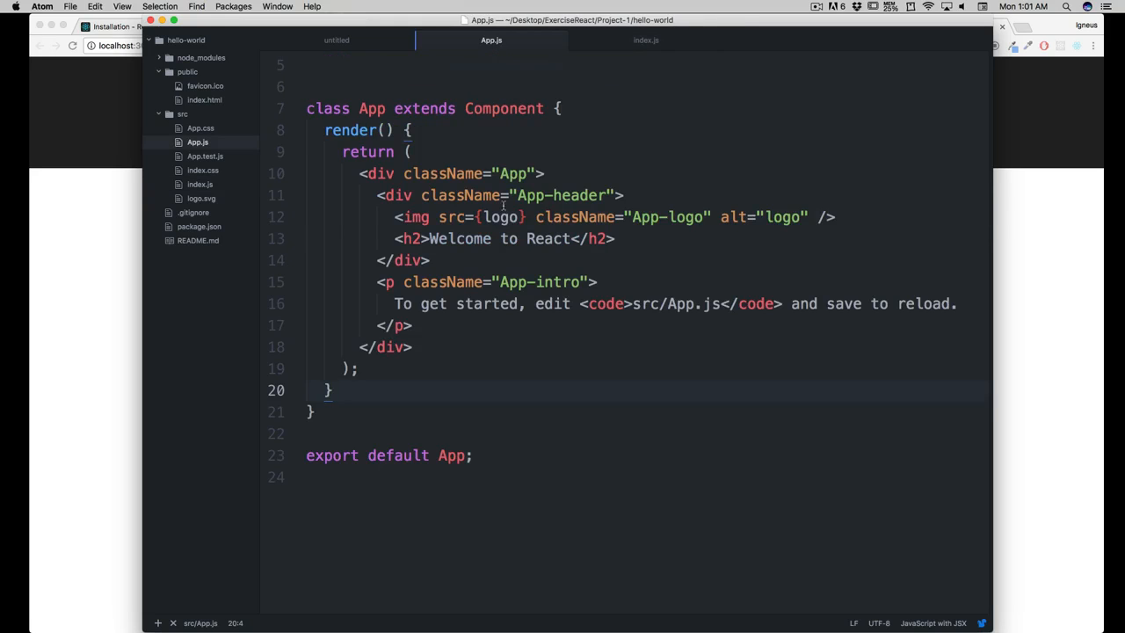
{"action": "left_click", "coordinate": [419, 218]}
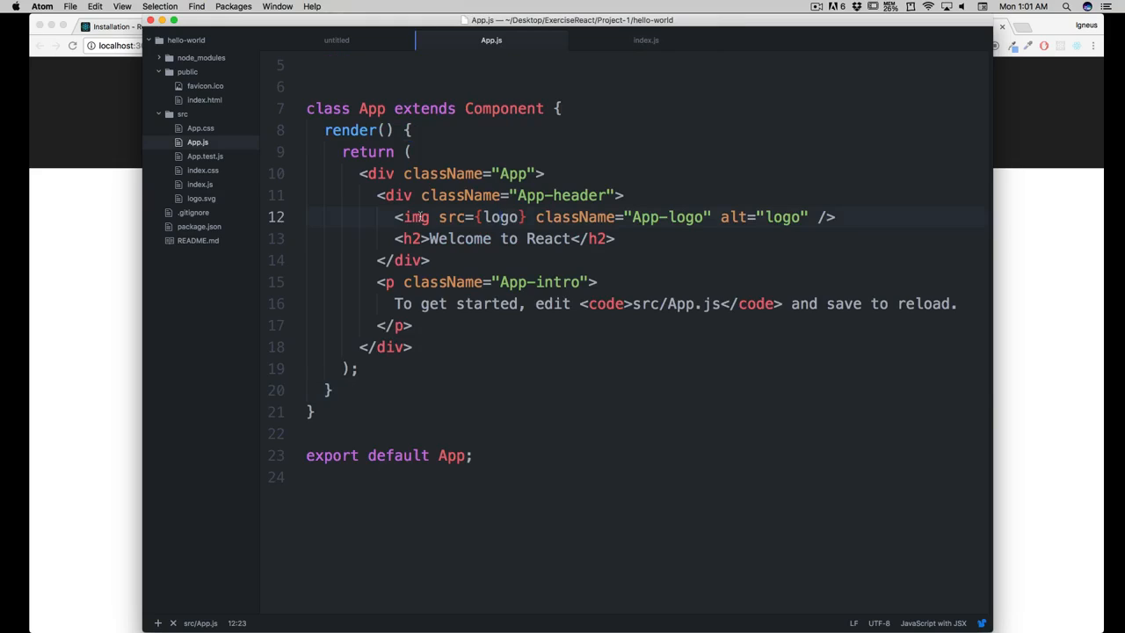
{"action": "left_click", "coordinate": [501, 218]}
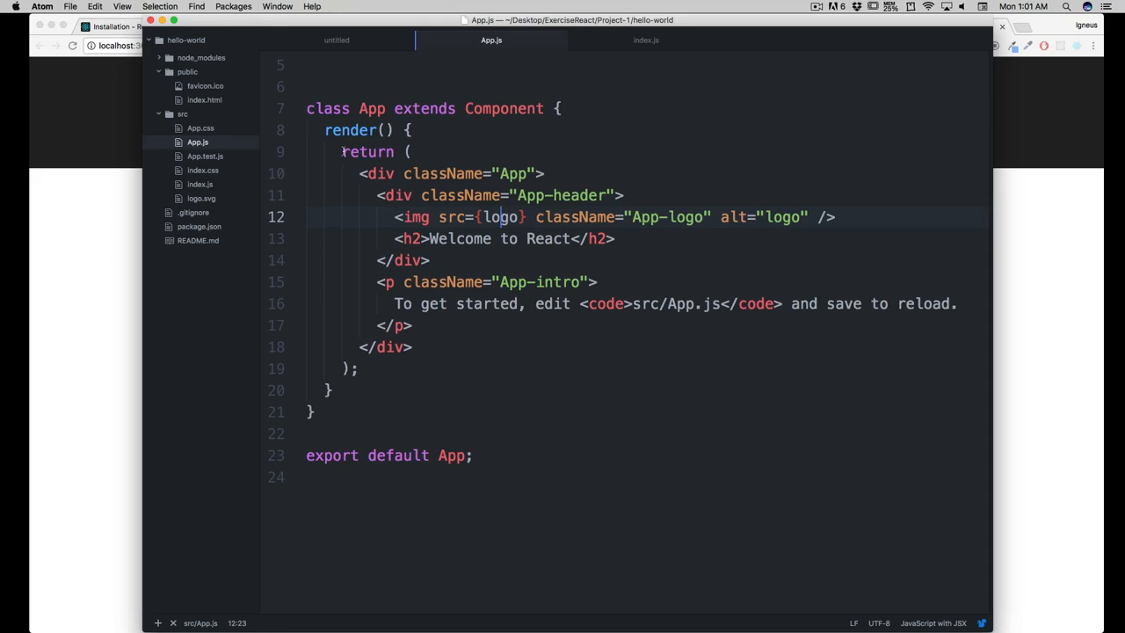
{"action": "left_click", "coordinate": [420, 151]}
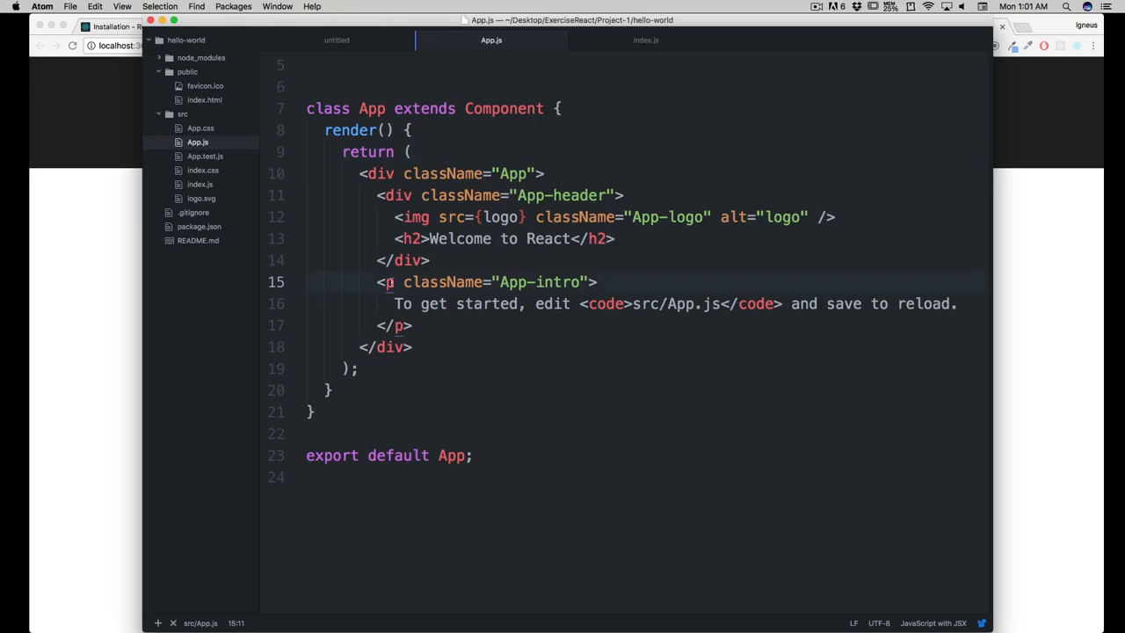
{"action": "left_click", "coordinate": [413, 239]}
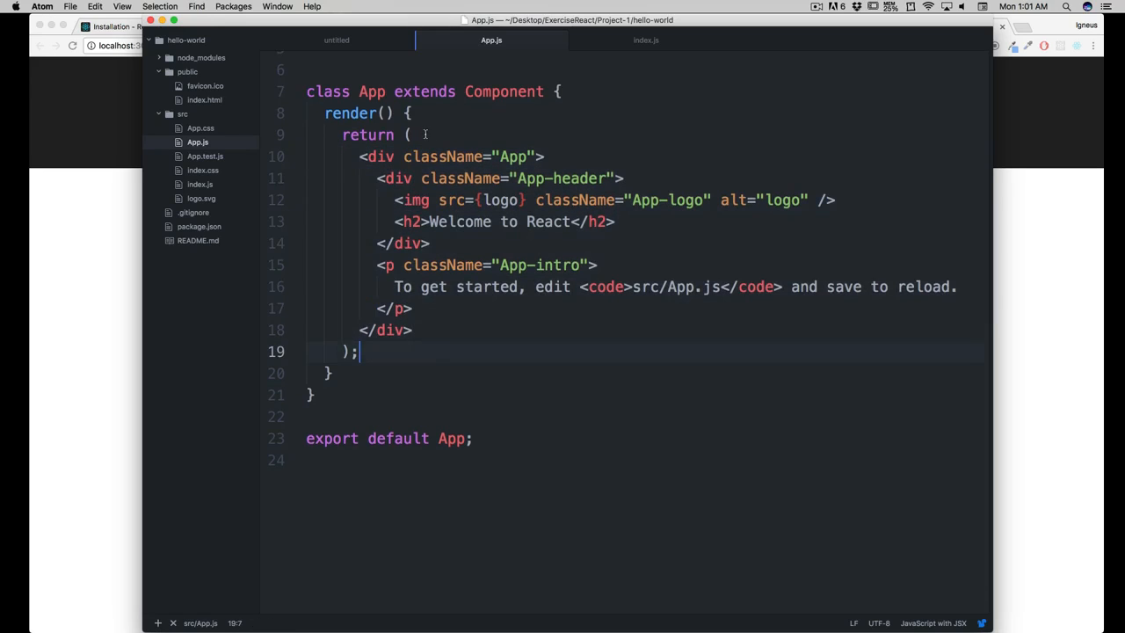
{"action": "key", "text": "enter"}
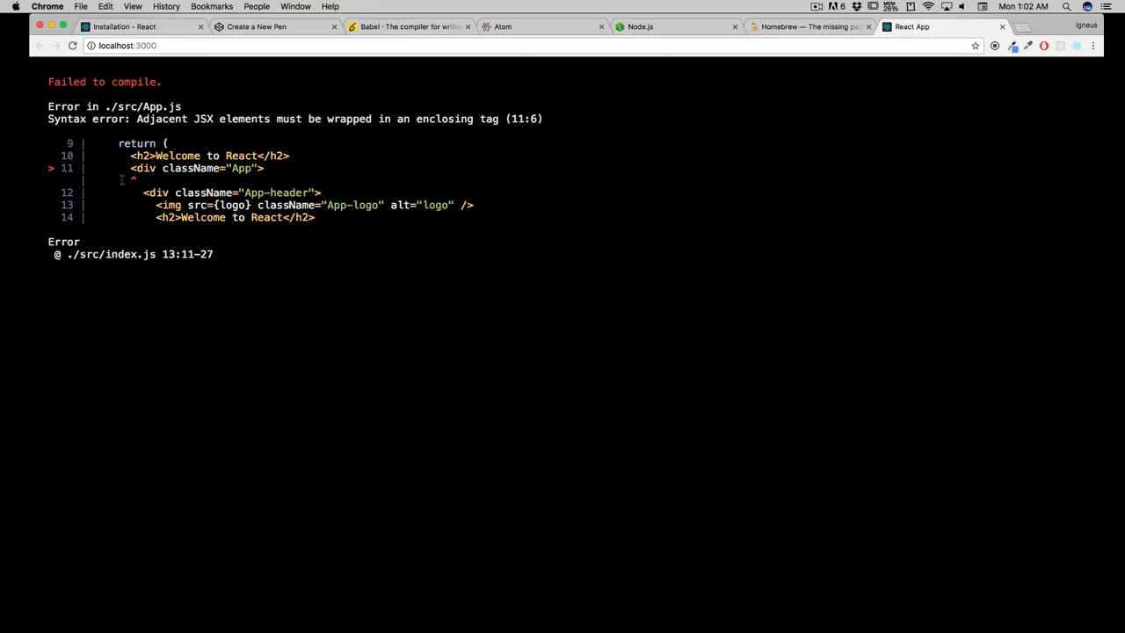
{"action": "mouse_move", "coordinate": [172, 188]}
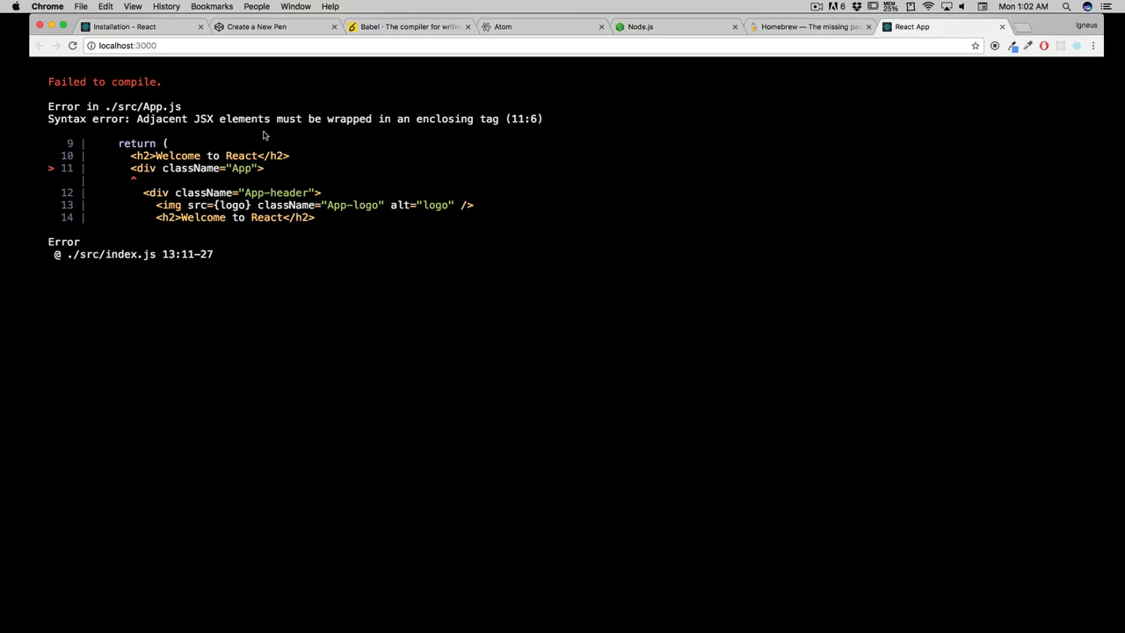
{"action": "mouse_move", "coordinate": [425, 130]}
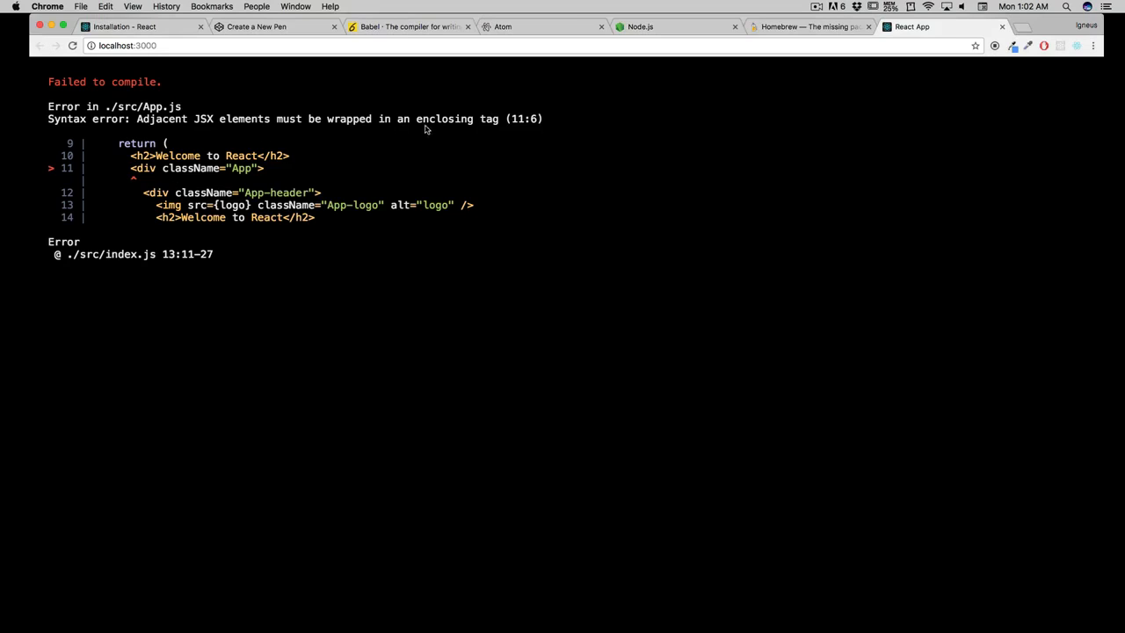
{"action": "mouse_move", "coordinate": [496, 130]}
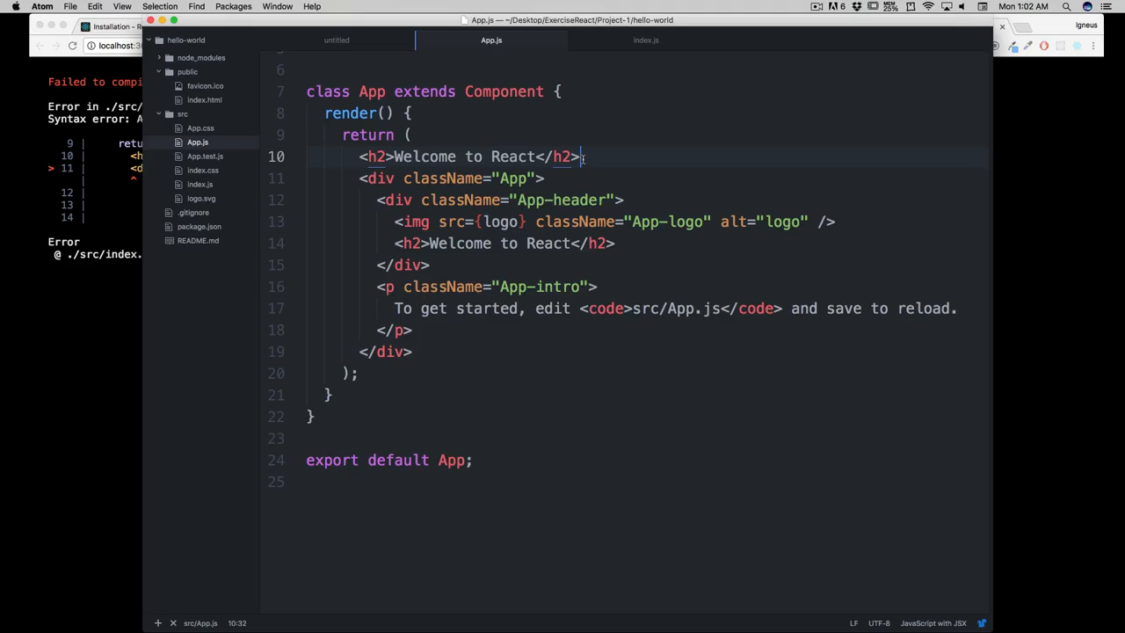
- Delete the stray <h2> heading and leave blank lines between the App class and the export statement
{"action": "left_click", "coordinate": [485, 156]}
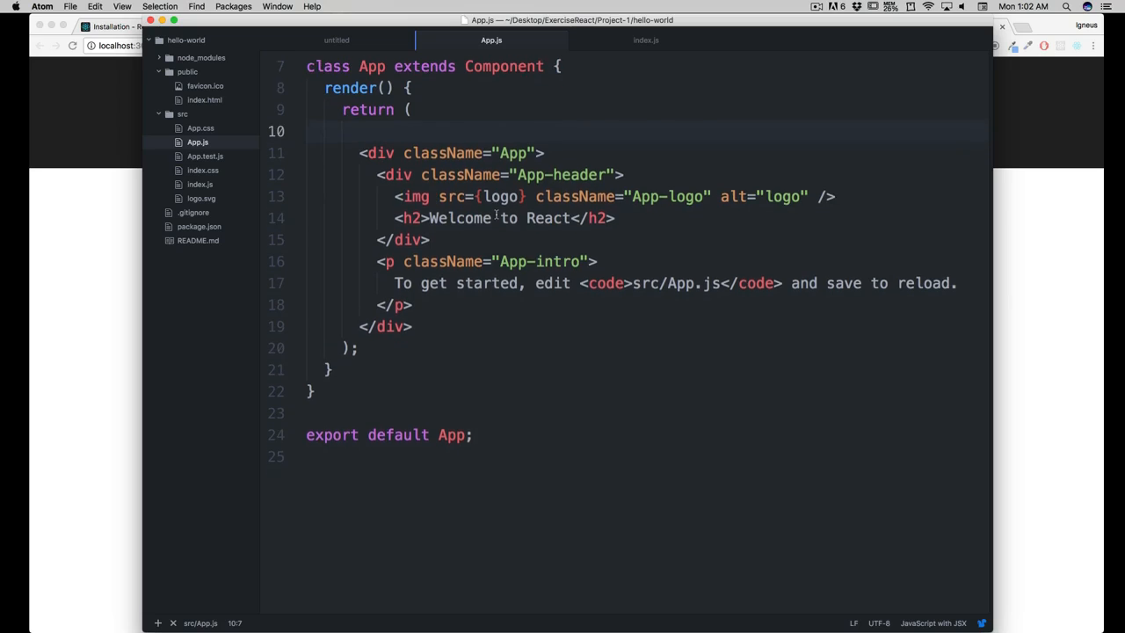
{"action": "scroll", "scroll_direction": "down", "scroll_amount": 3}
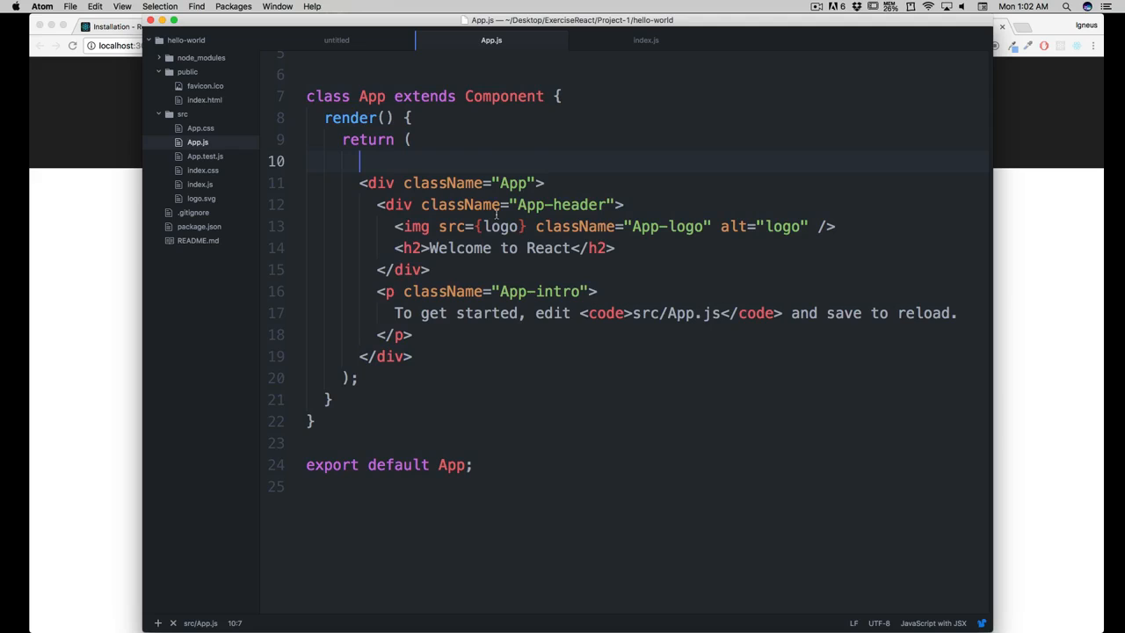
{"action": "scroll", "scroll_direction": "down", "scroll_amount": 3}
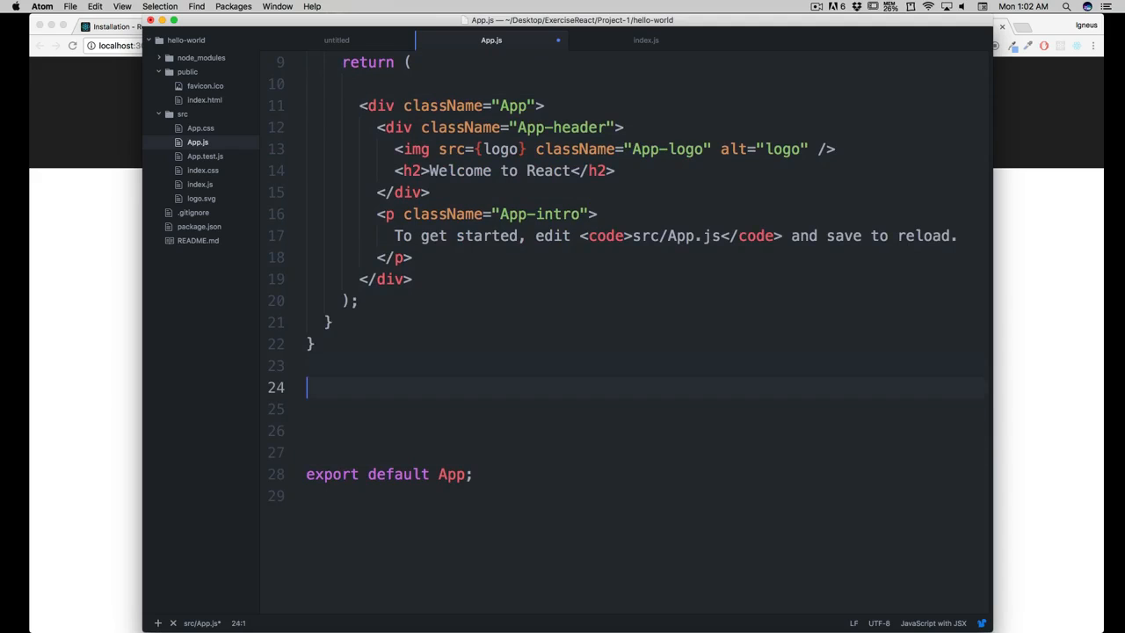
{"action": "mouse_move", "coordinate": [376, 369]}
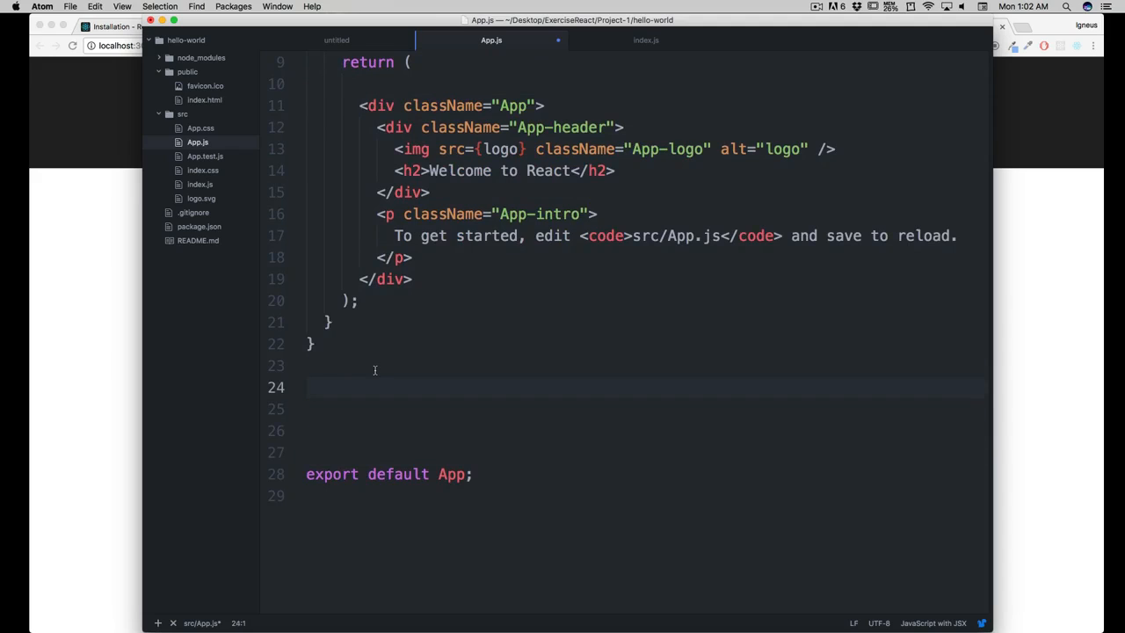
- Write class Header extends Component below App with a render() returning an empty <div>
{"action": "type", "text": "r"}
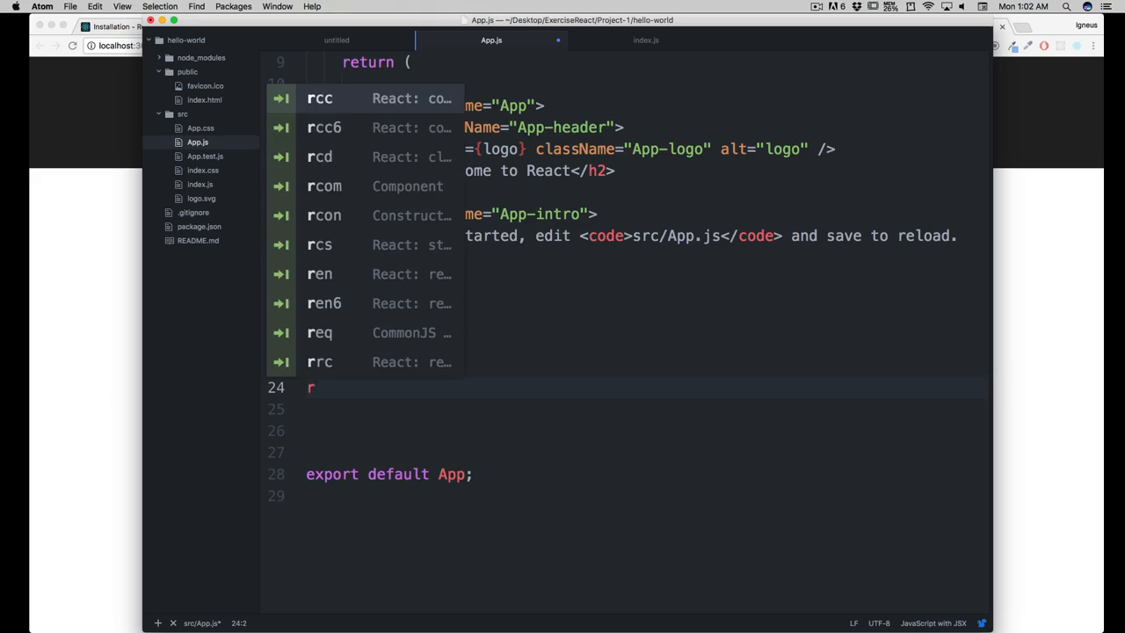
{"action": "type", "text": "co"}
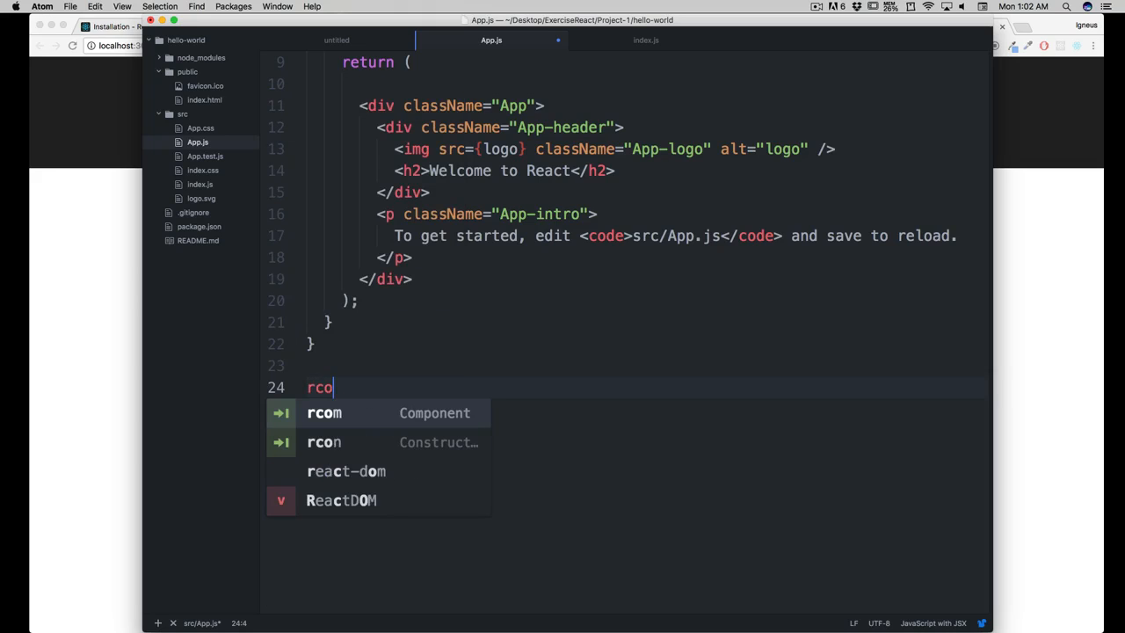
{"action": "type", "text": "m"}
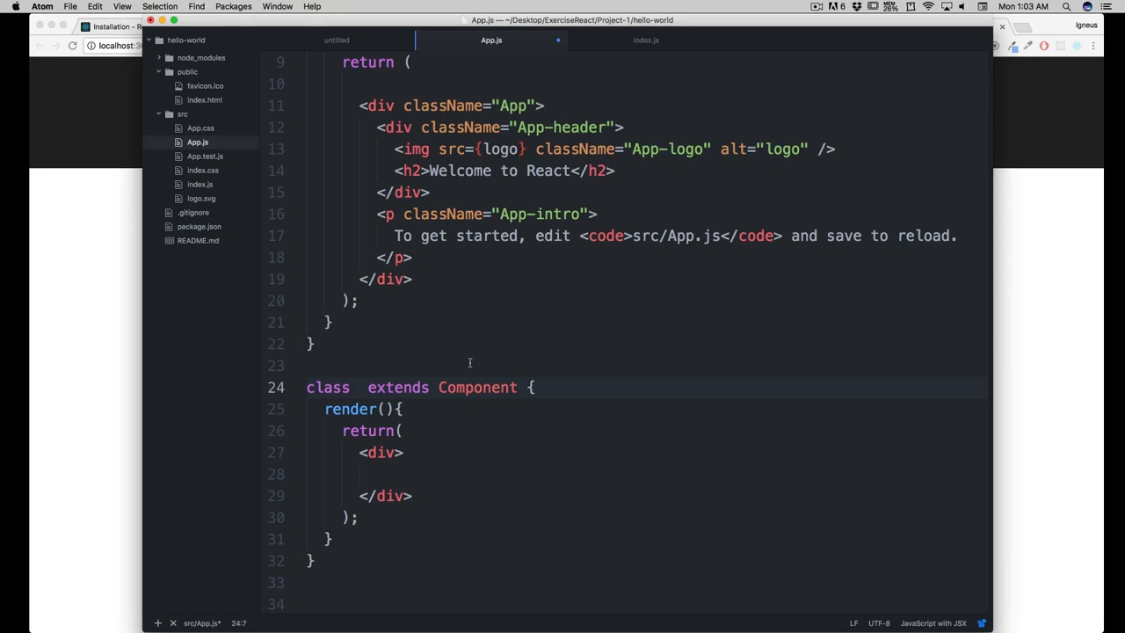
{"action": "left_click", "coordinate": [358, 386]}
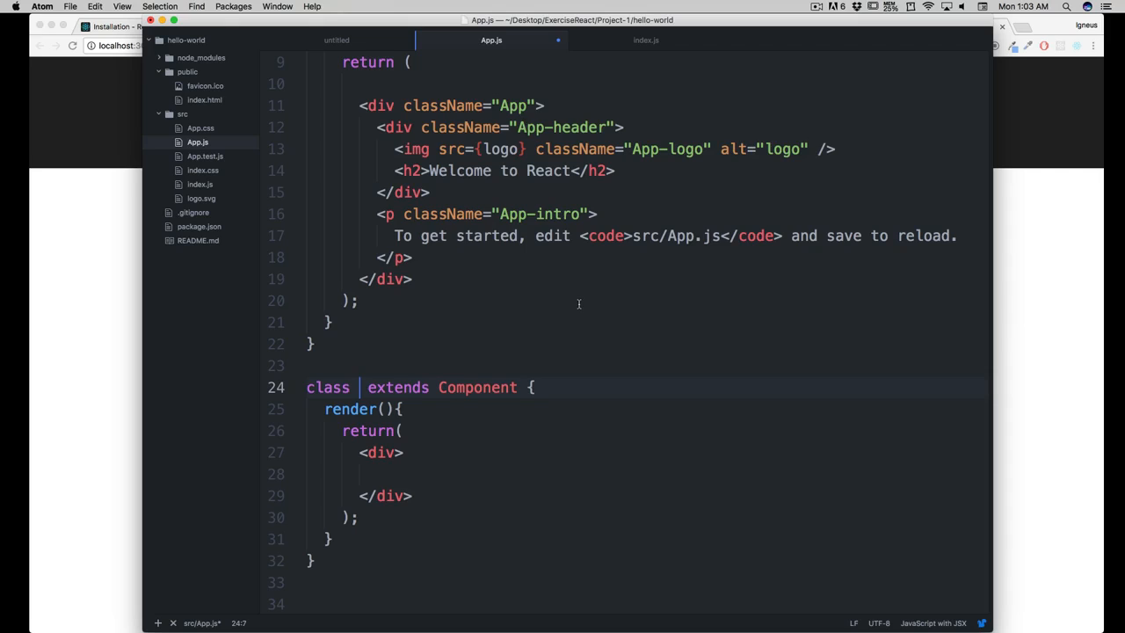
{"action": "type", "text": "Hea"}
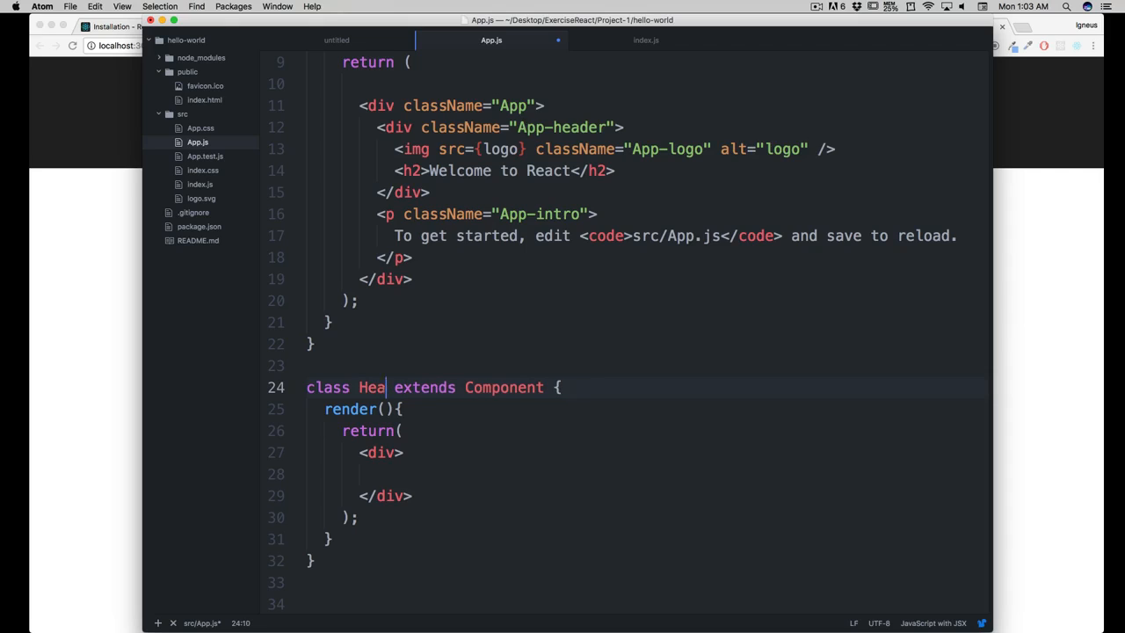
{"action": "type", "text": "d"}
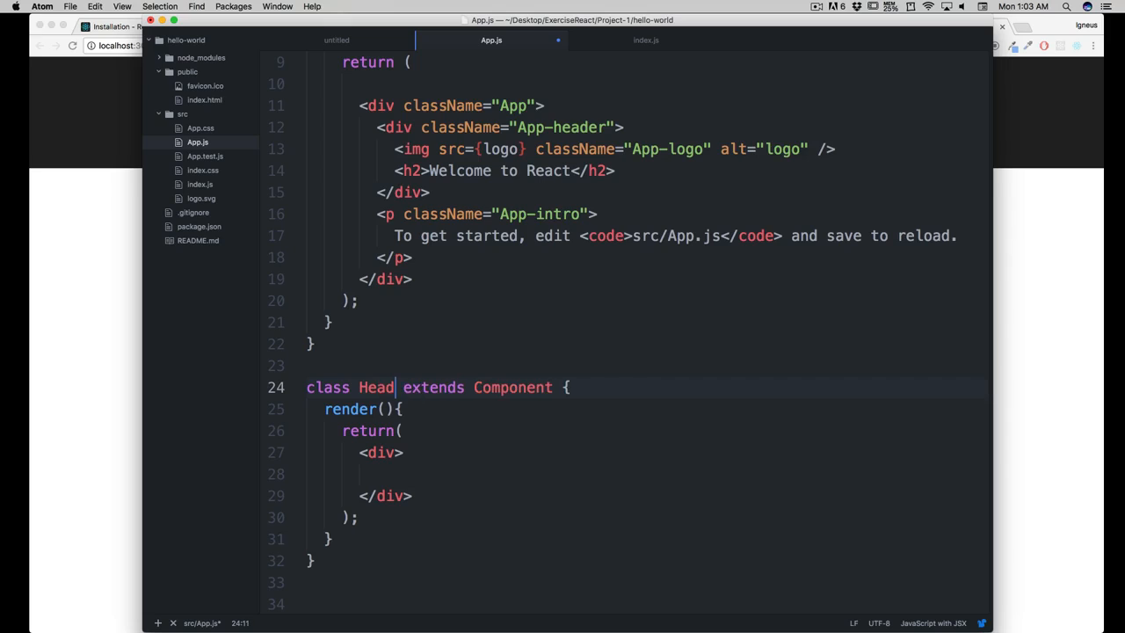
{"action": "type", "text": "er"}
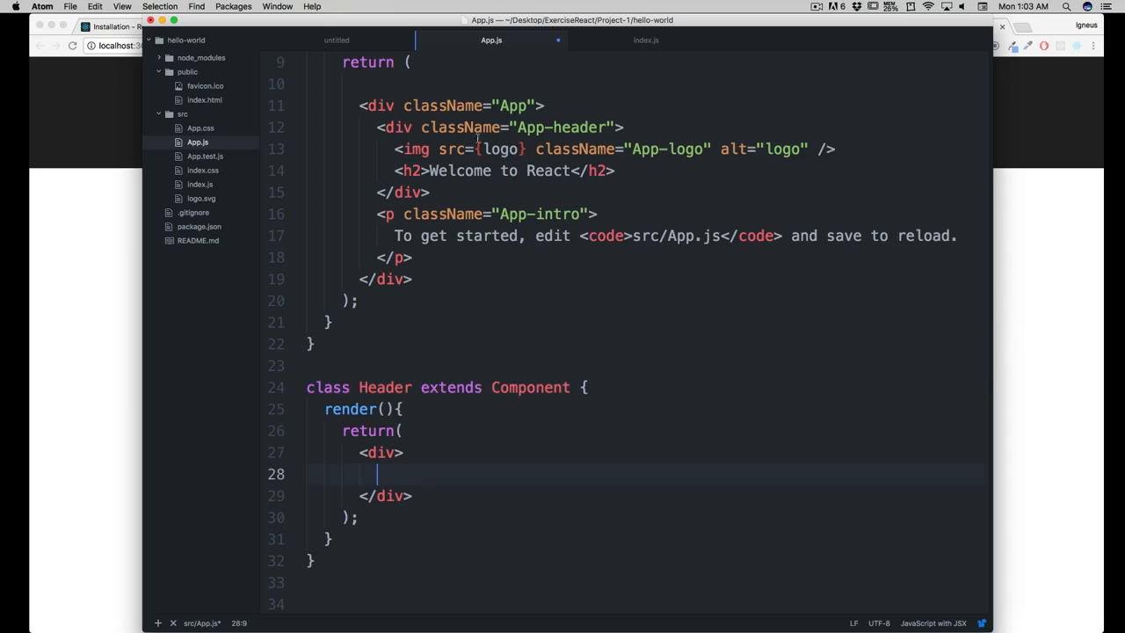
{"action": "left_click", "coordinate": [367, 126]}
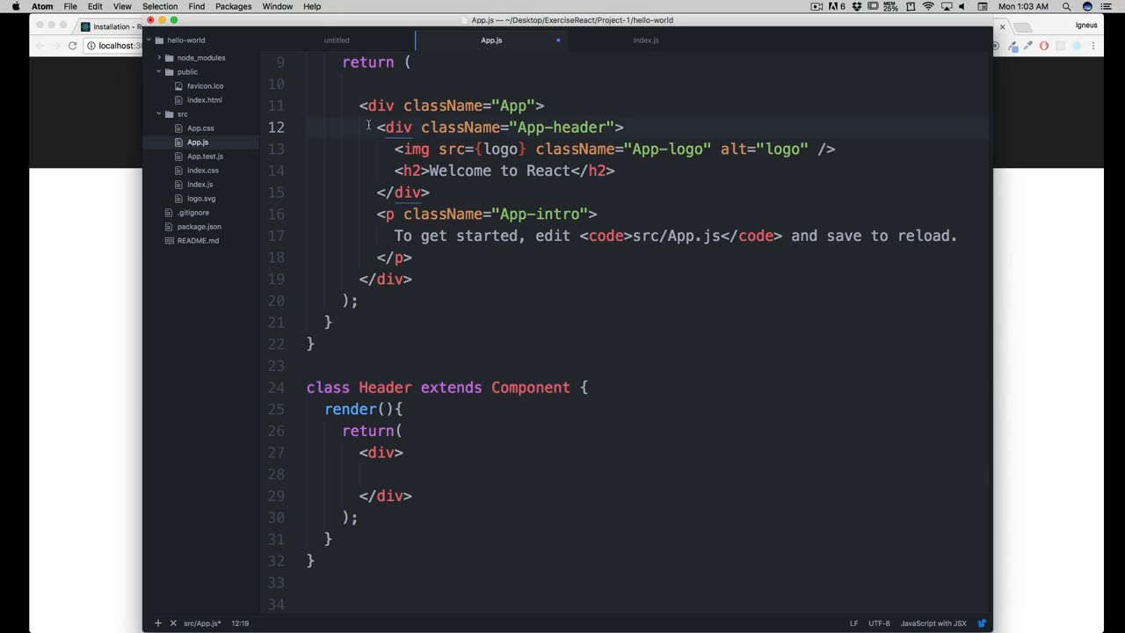
- Cut the App-header div (logo image and Welcome heading) from App and paste it into Header's render div
{"action": "left_click_drag", "start_coordinate": [369, 126], "coordinate": [430, 191]}
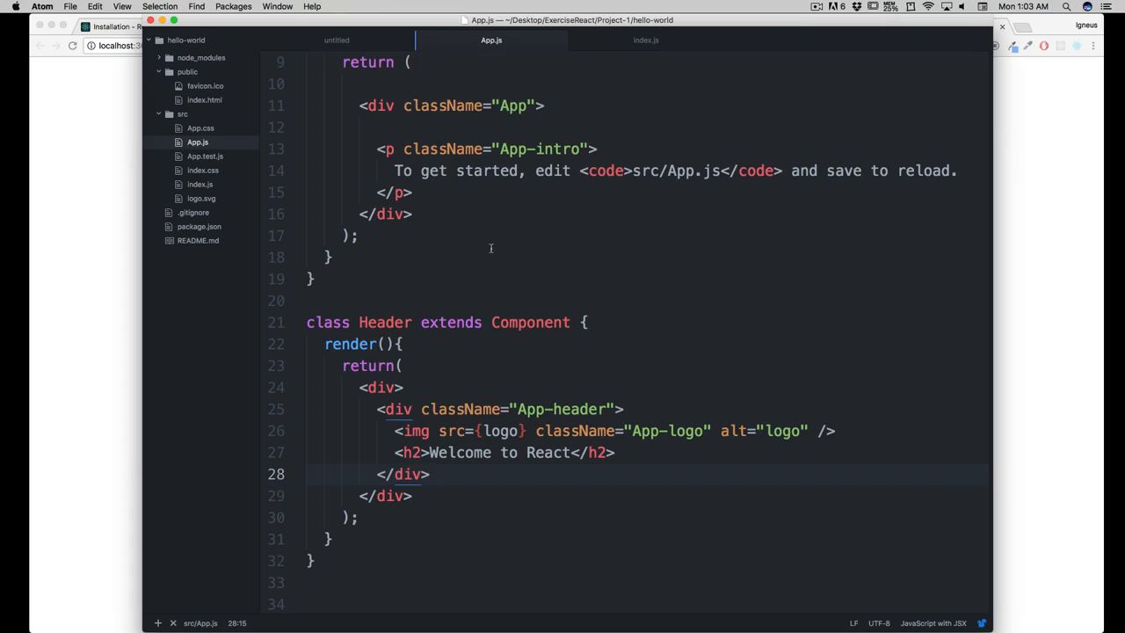
{"action": "left_click", "coordinate": [429, 474]}
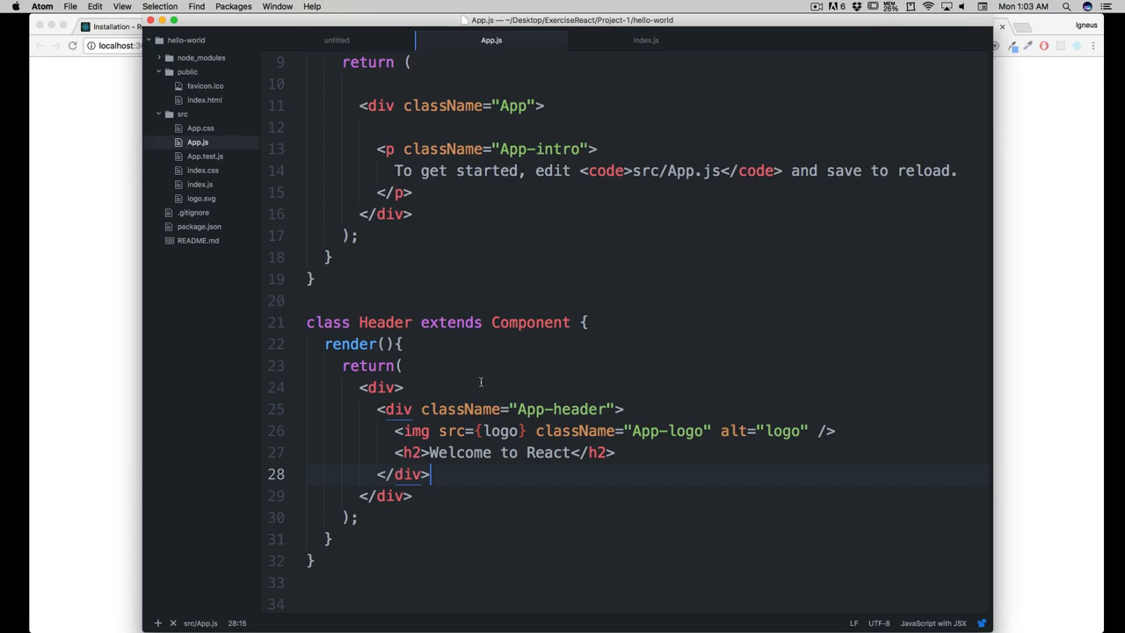
{"action": "mouse_move", "coordinate": [474, 346]}
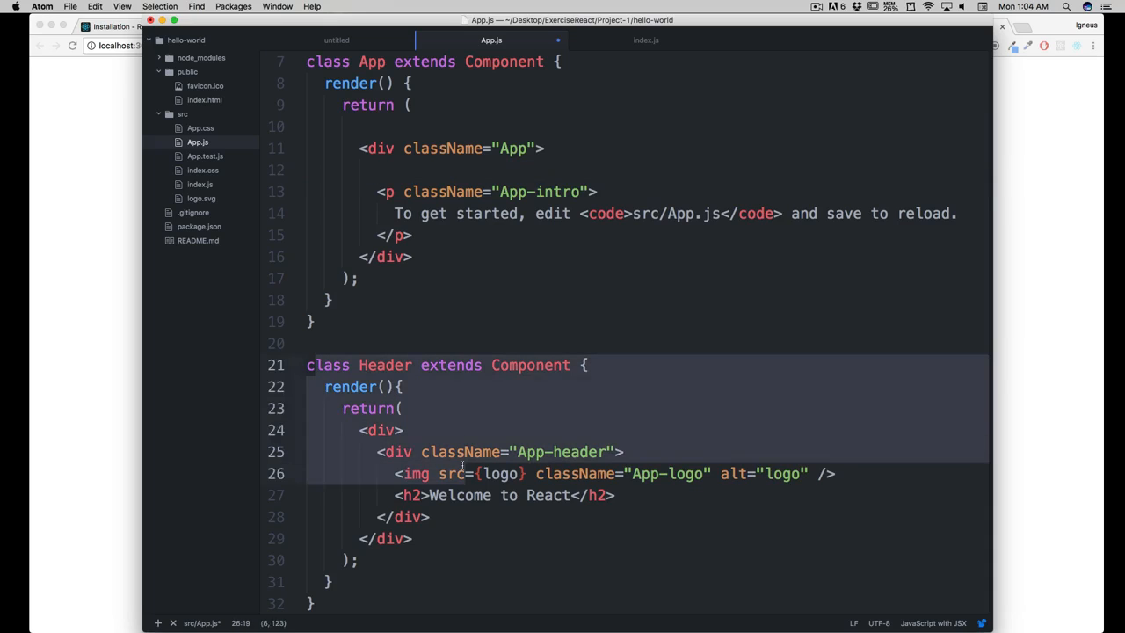
- Render <Header /> on the empty line inside App's root div, above the App-intro paragraph
{"action": "left_click", "coordinate": [408, 169]}
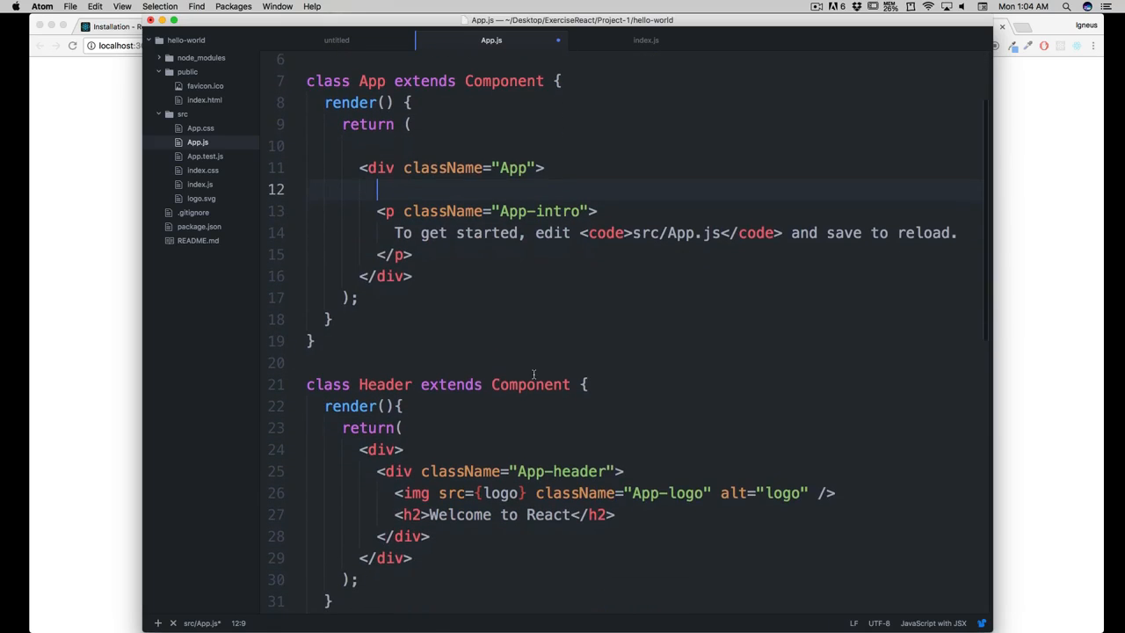
{"action": "double_click", "coordinate": [383, 383]}
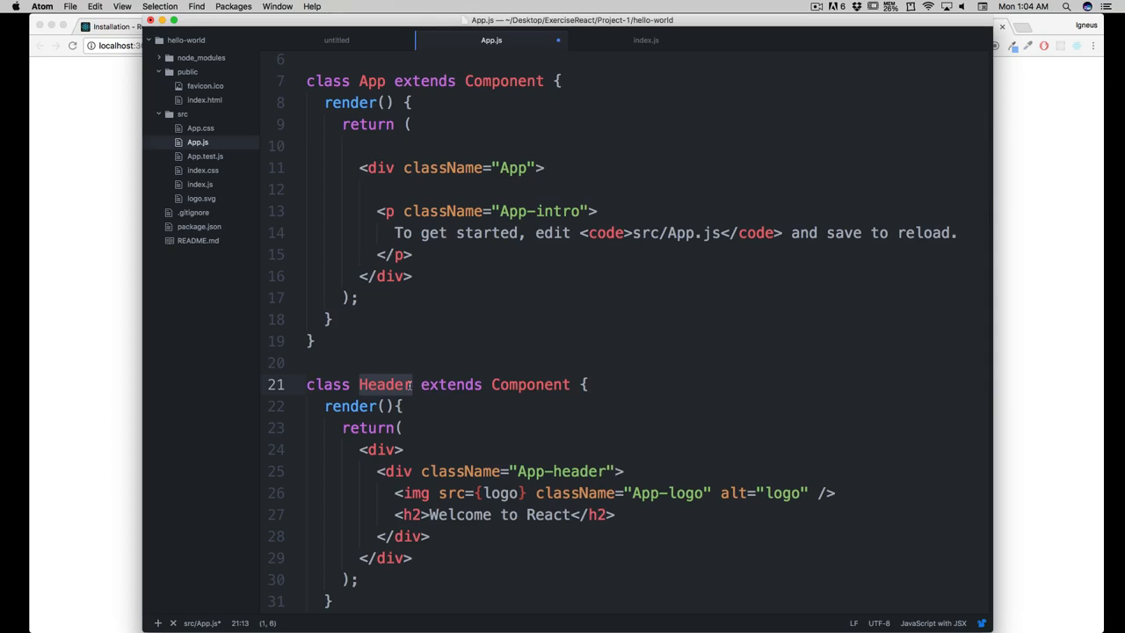
{"action": "left_click", "coordinate": [505, 190]}
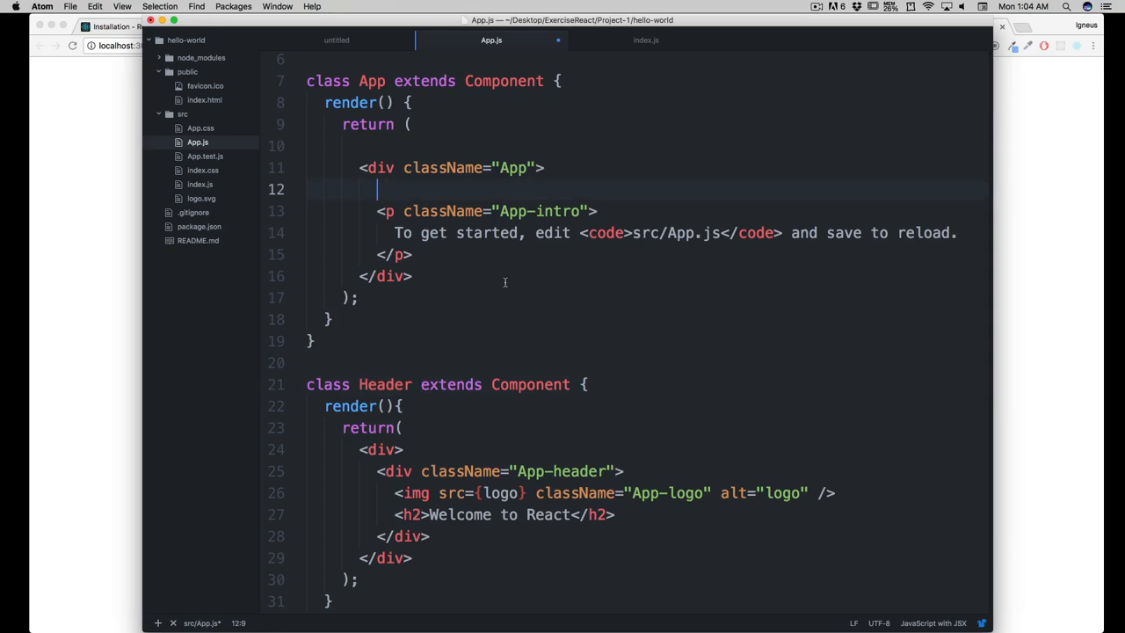
{"action": "type", "text": "<"}
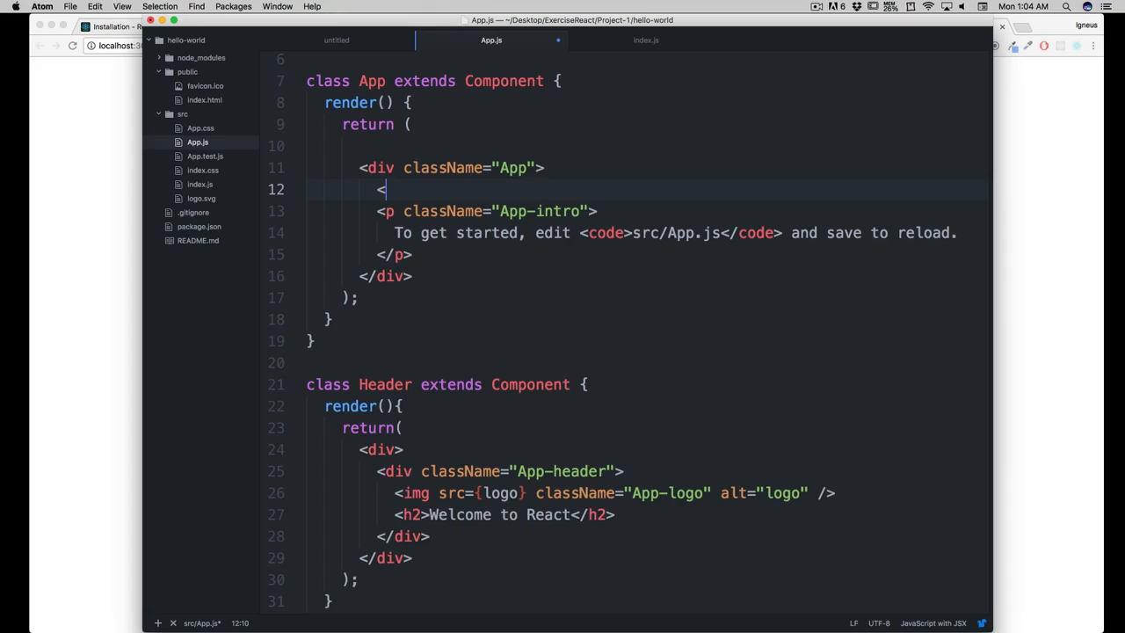
{"action": "type", "text": "/>"}
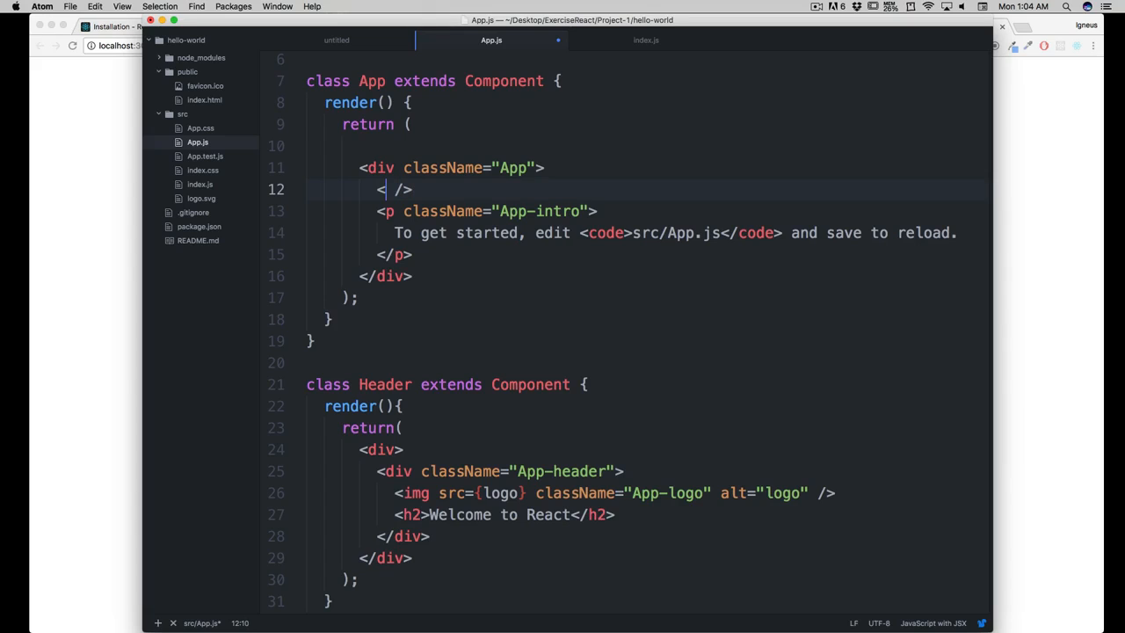
{"action": "type", "text": "Header"}
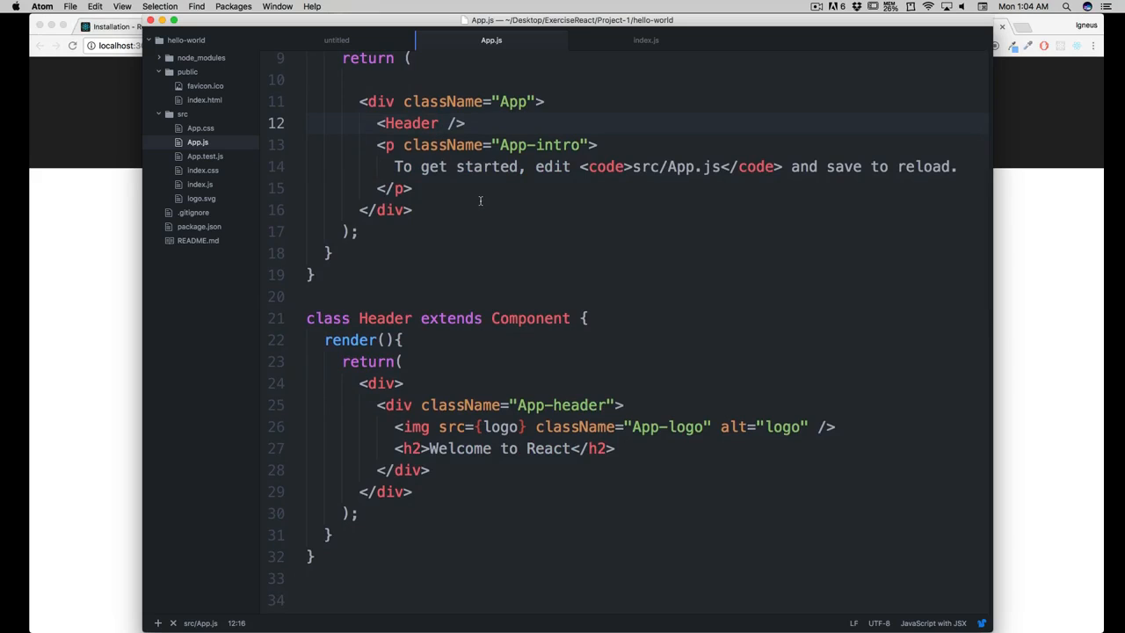
- Review the App render lines and move down to the end of App.js
{"action": "left_click", "coordinate": [439, 123]}
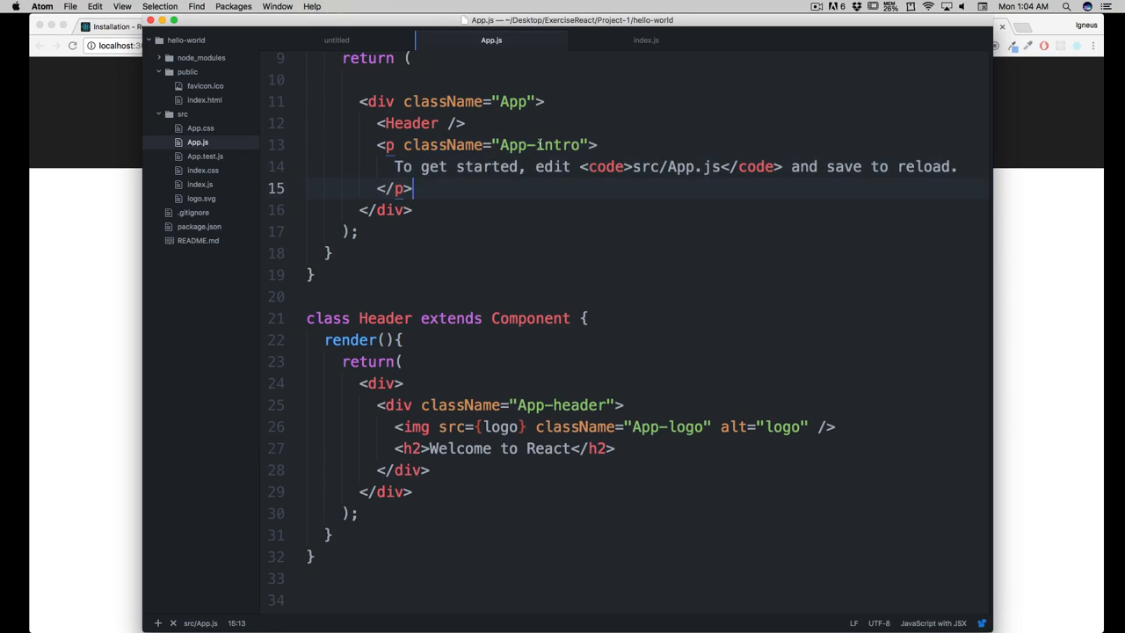
{"action": "left_click", "coordinate": [516, 144]}
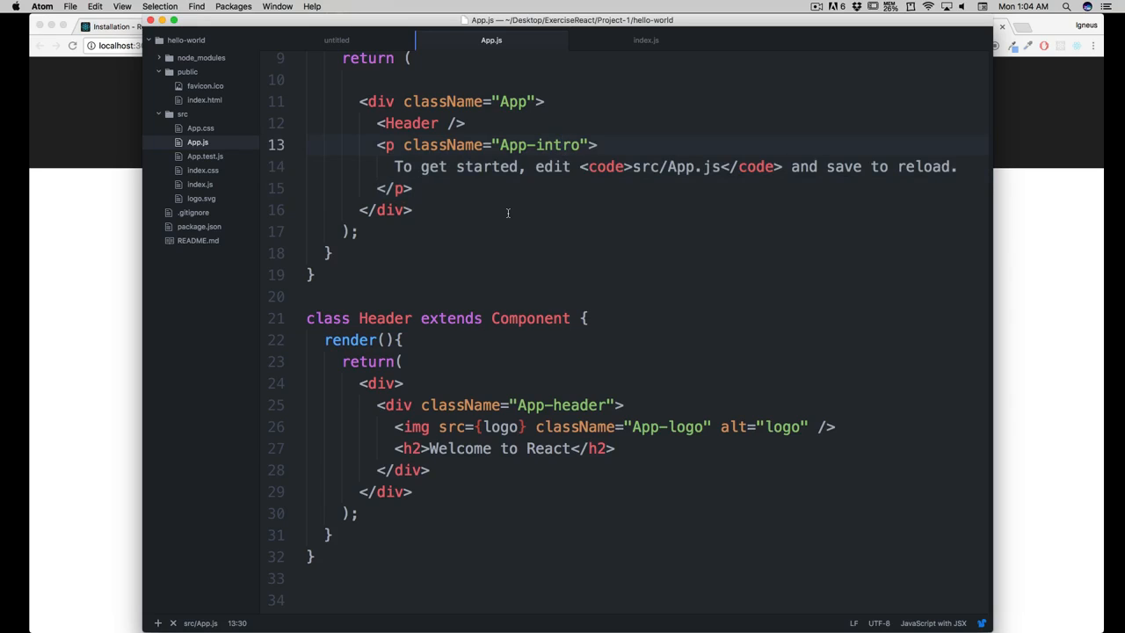
{"action": "left_click", "coordinate": [559, 144]}
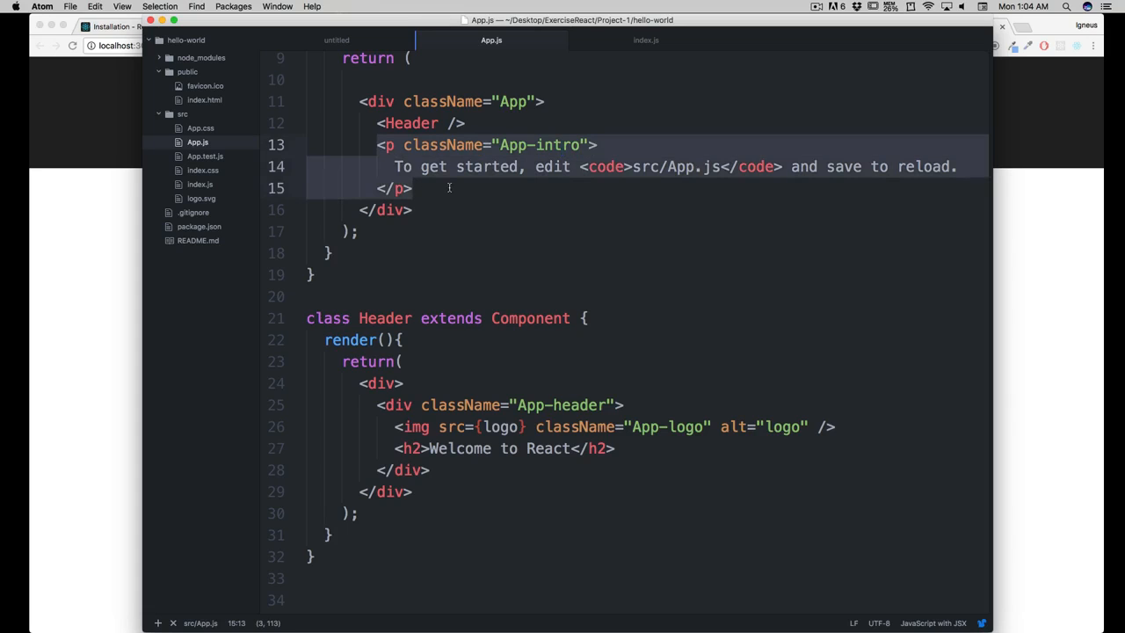
{"action": "scroll", "scroll_direction": "down", "scroll_amount": 3}
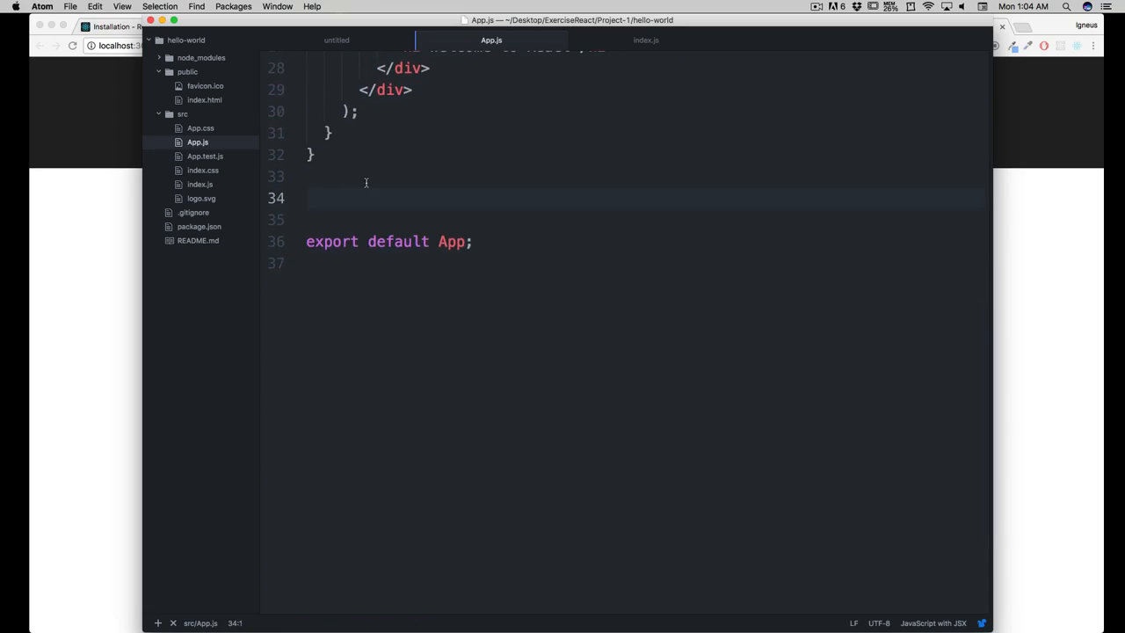
- Expand the rcom snippet above the export line into a class named Intro with an empty render div
{"action": "key", "text": "enter"}
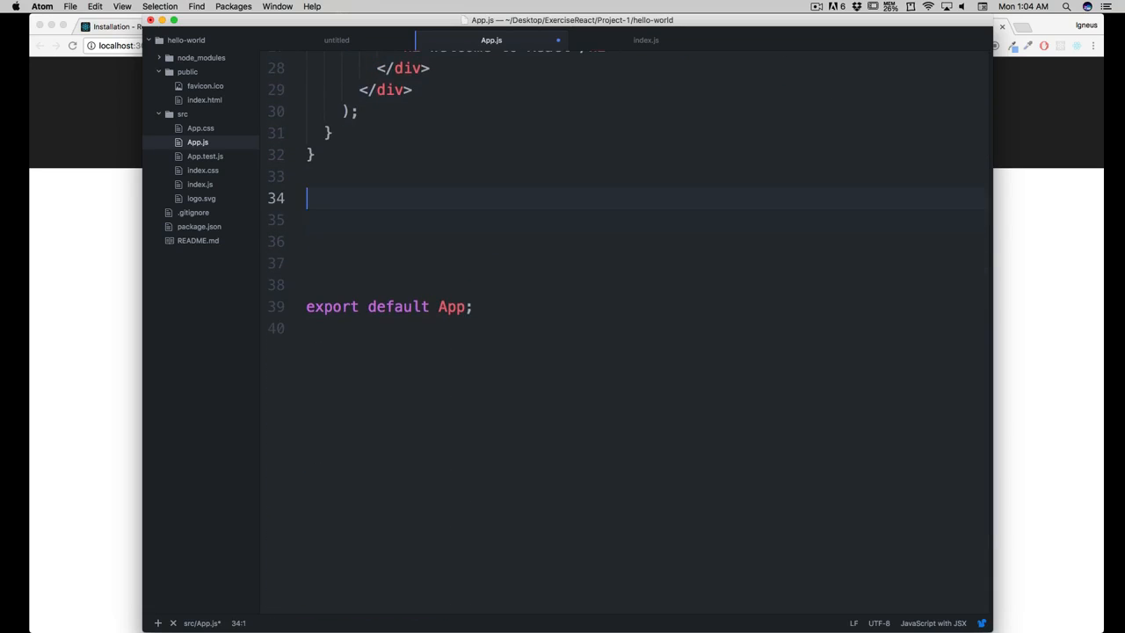
{"action": "type", "text": "rcom"}
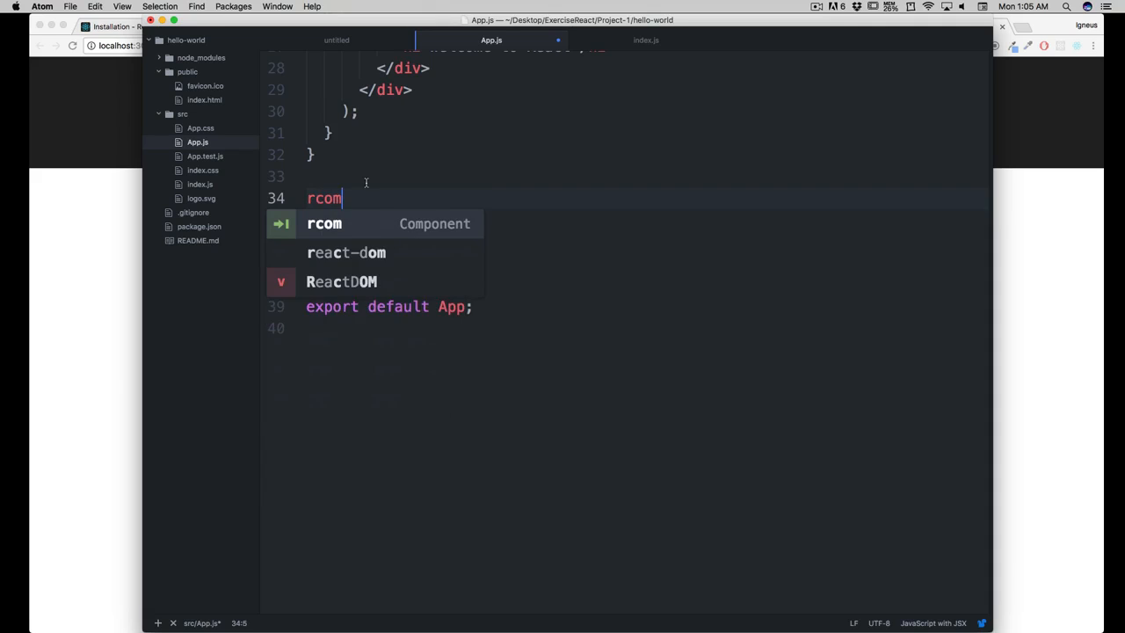
{"action": "key", "text": "tab"}
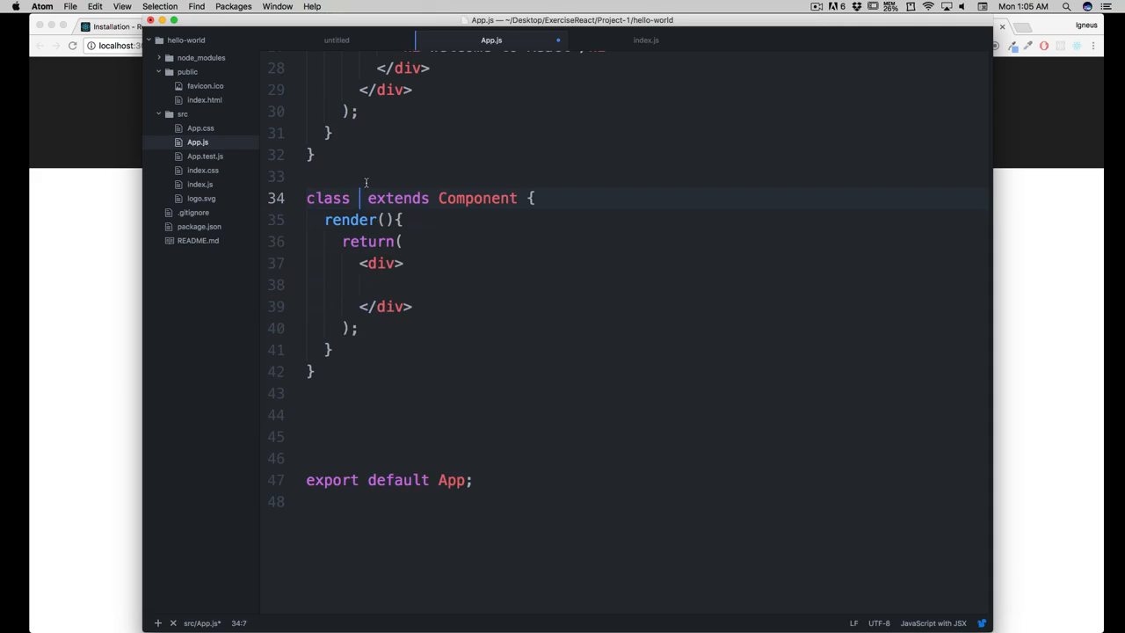
{"action": "type", "text": "I"}
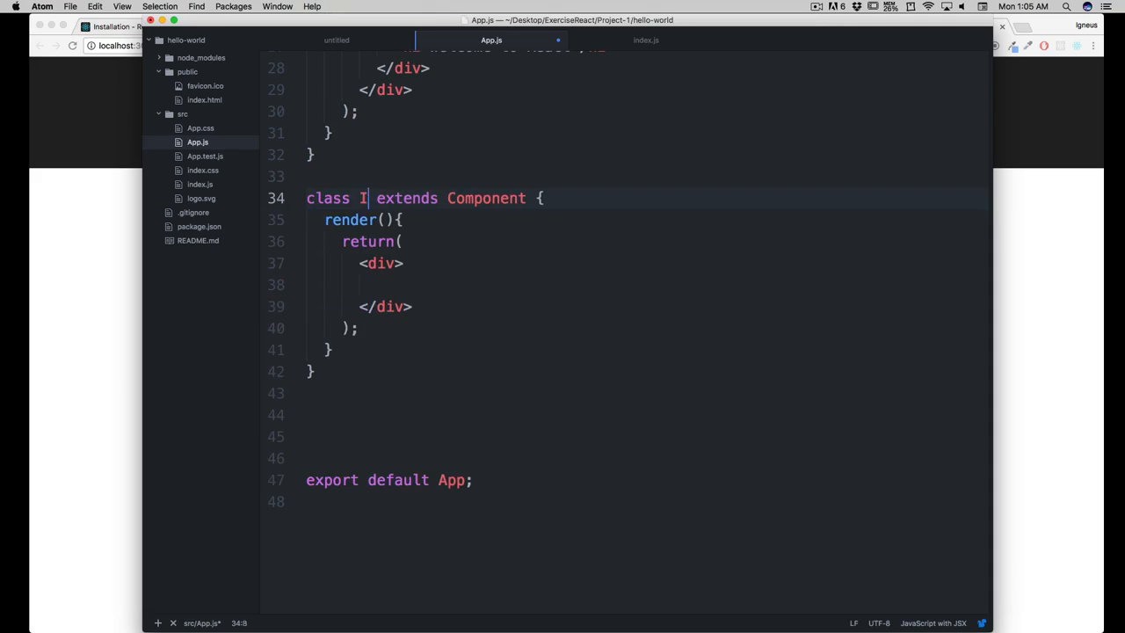
{"action": "type", "text": "n"}
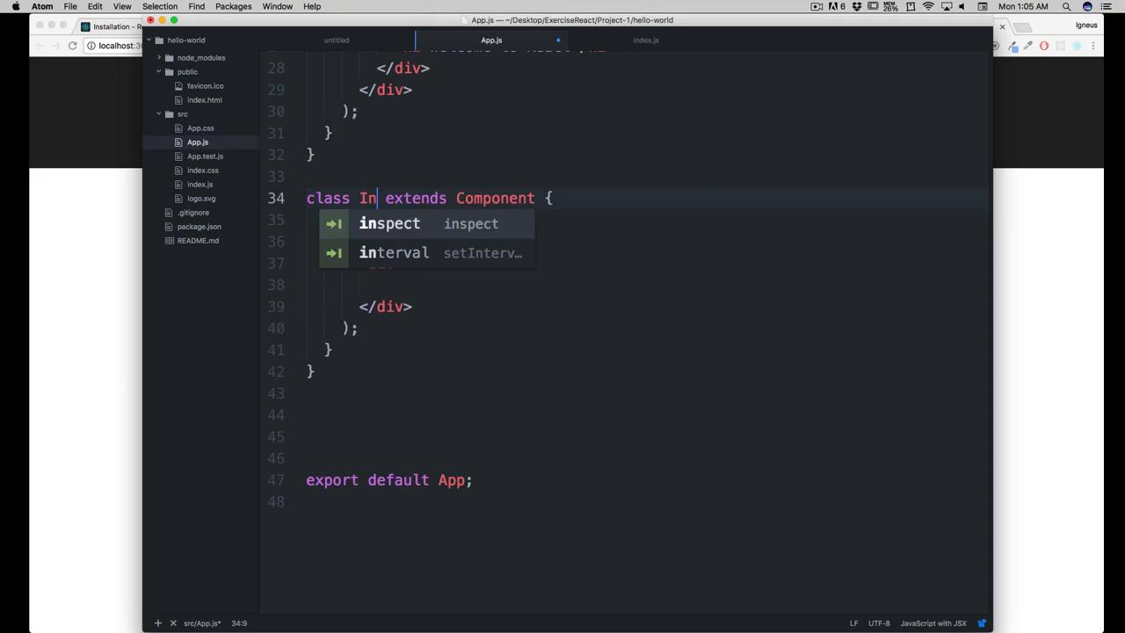
{"action": "type", "text": "tro"}
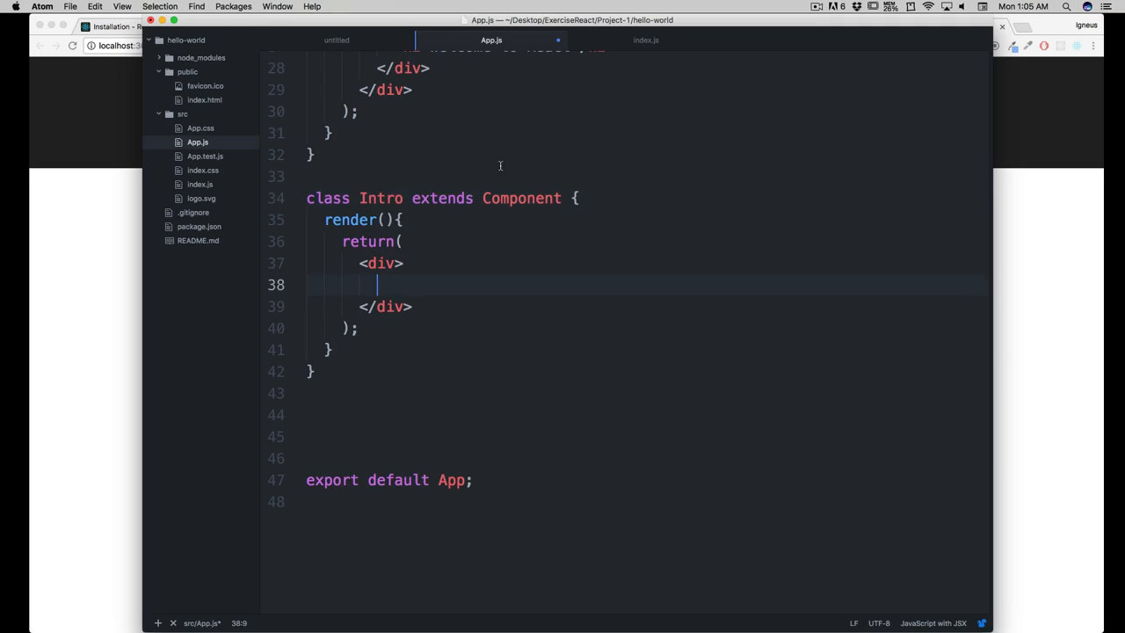
{"action": "left_click", "coordinate": [43, 7]}
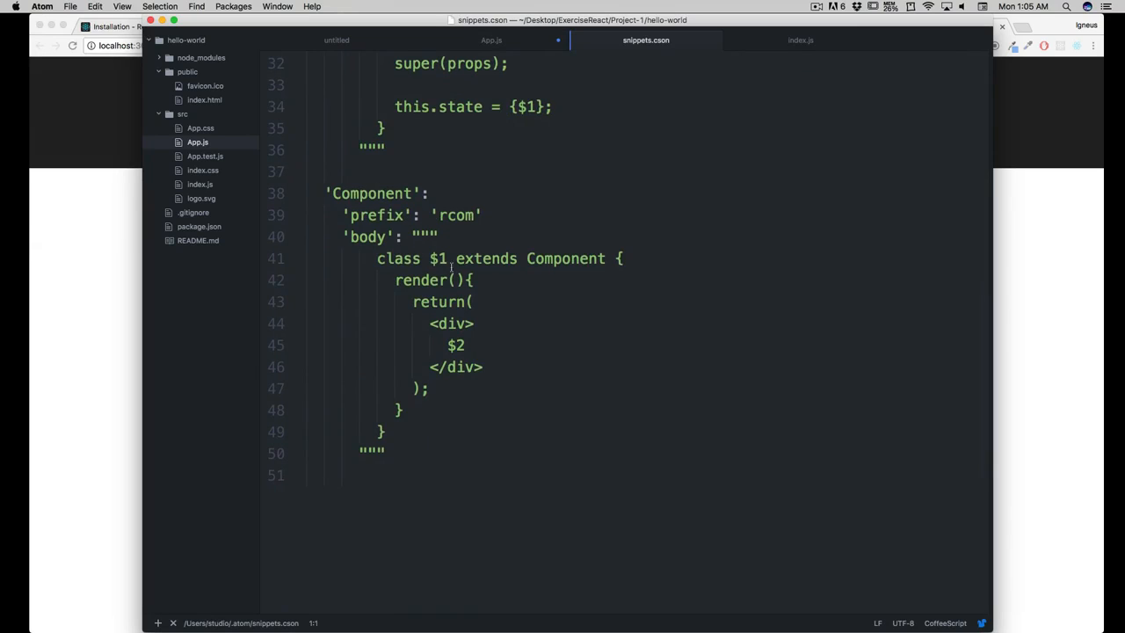
- Review the Component snippet placeholders in snippets.cson and return to App.js
{"action": "left_click", "coordinate": [471, 344]}
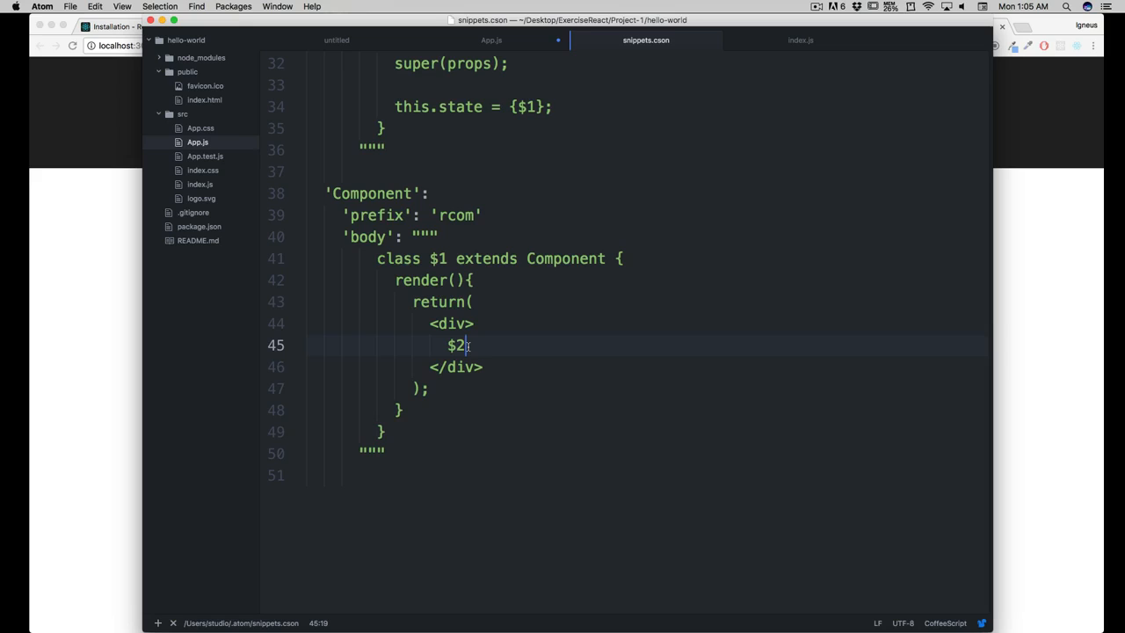
{"action": "left_click", "coordinate": [488, 367]}
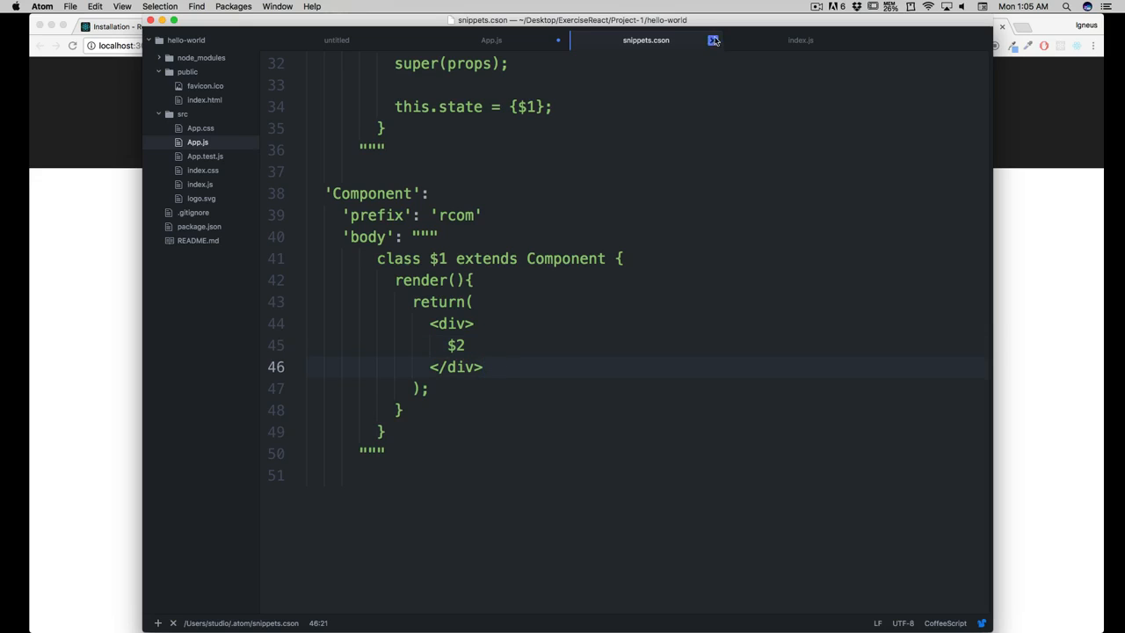
{"action": "left_click", "coordinate": [491, 38]}
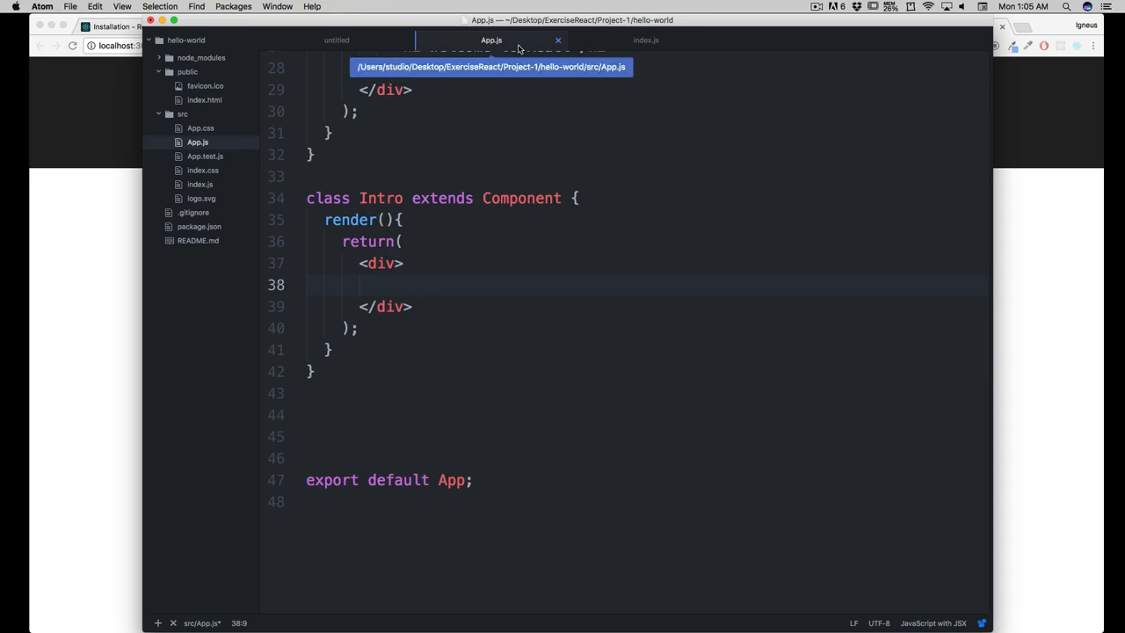
- Cut the <p className="App-intro"> block from App and paste it into the Intro class's div
{"action": "scroll", "scroll_direction": "up", "scroll_amount": 3}
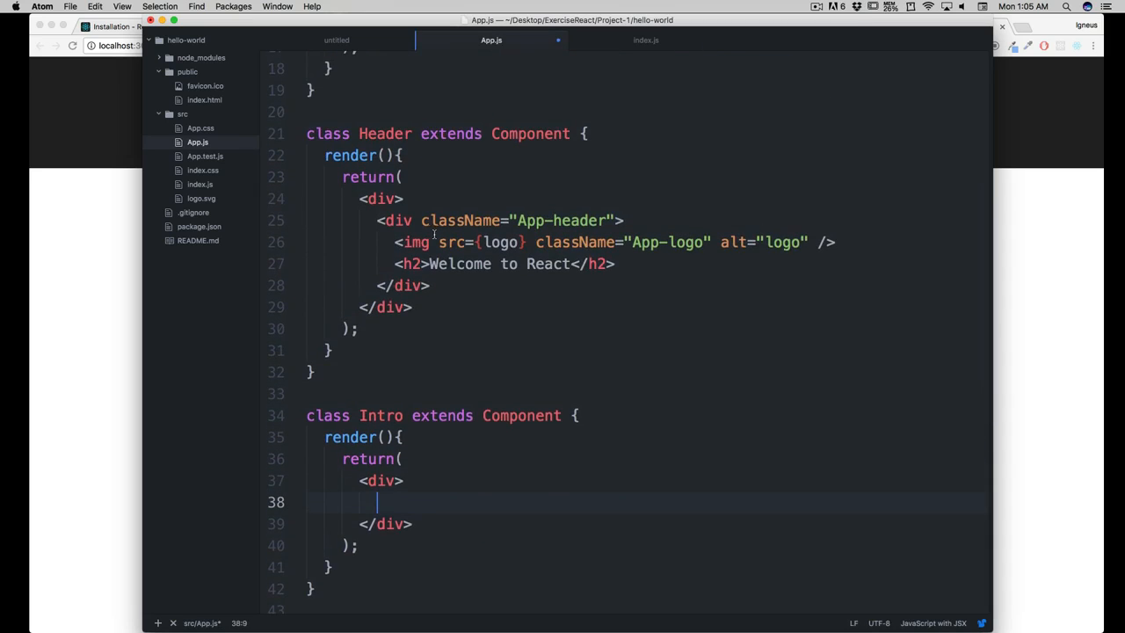
{"action": "left_click", "coordinate": [397, 222]}
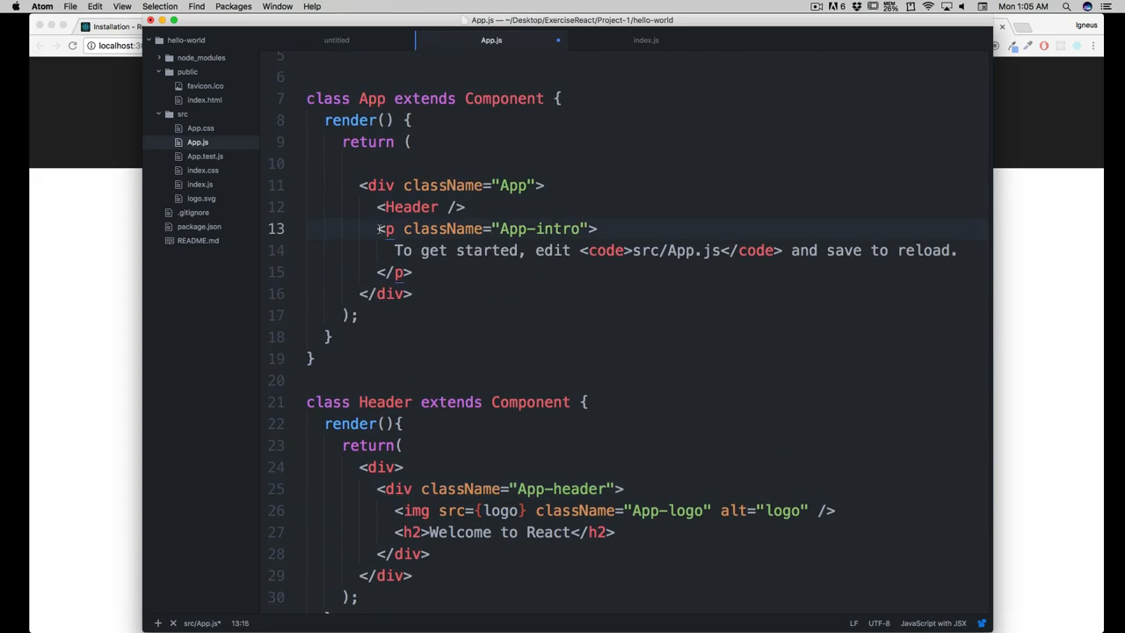
{"action": "left_click_drag", "start_coordinate": [378, 229], "coordinate": [411, 271]}
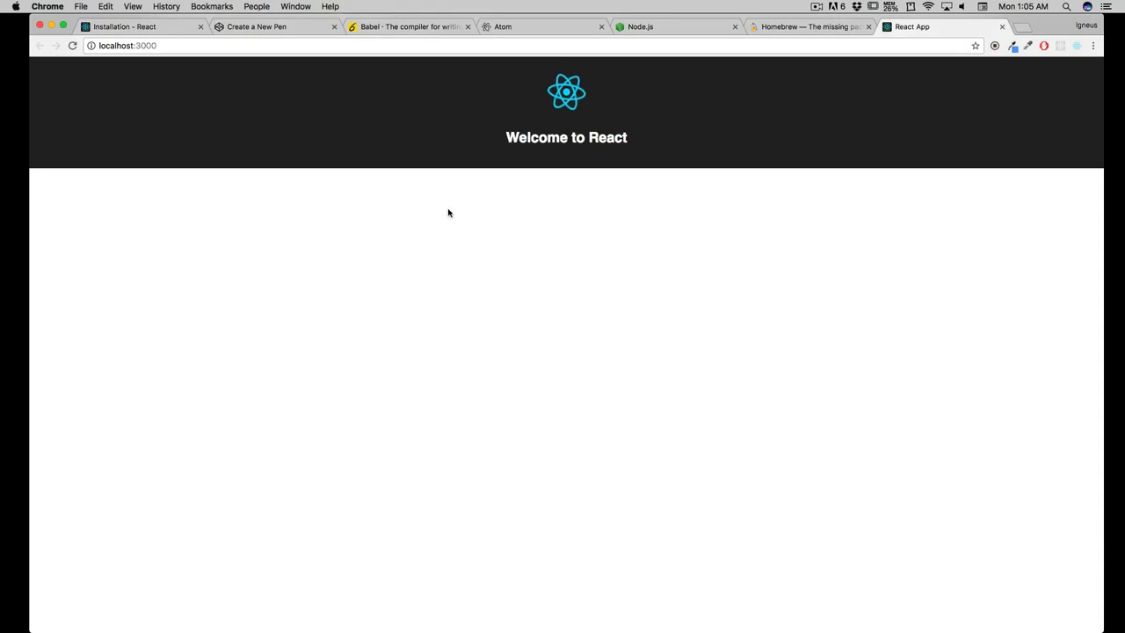
{"action": "mouse_move", "coordinate": [552, 200]}
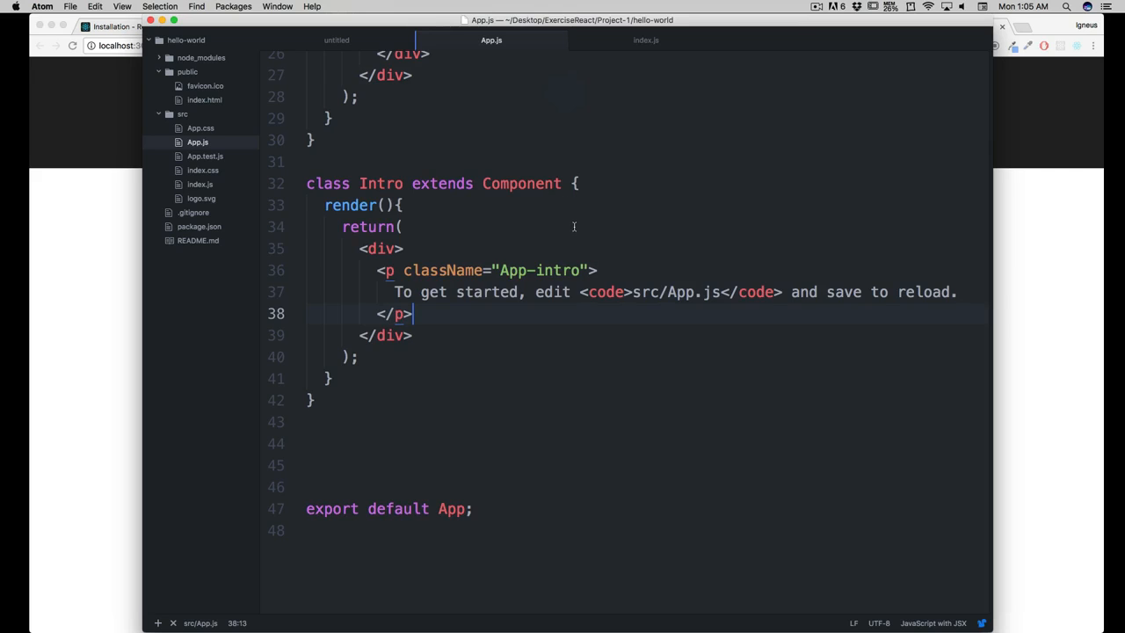
- Render an <Intro /> tag below Header in App, then delete its self-closing slash to leave it open
{"action": "double_click", "coordinate": [379, 183]}
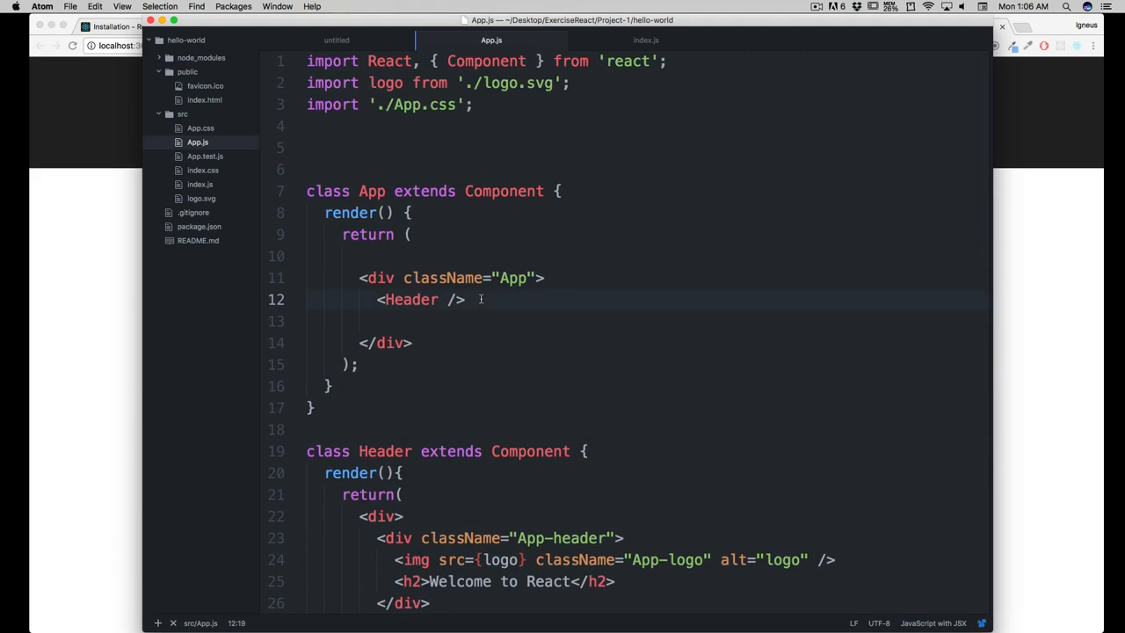
{"action": "type", "text": "<"}
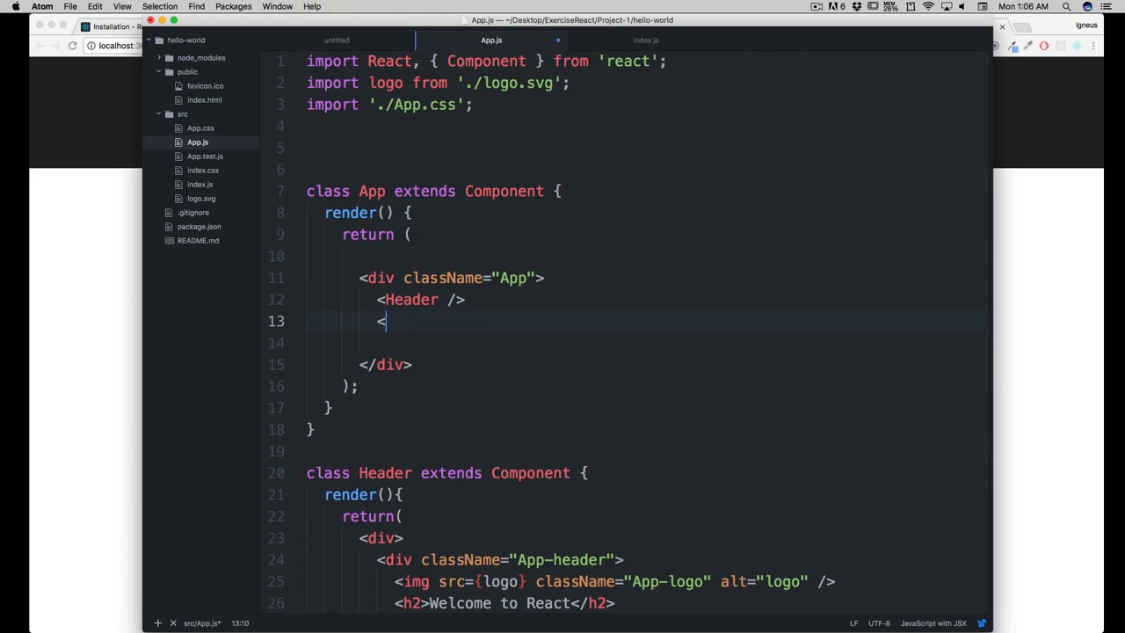
{"action": "type", "text": "Intro />"}
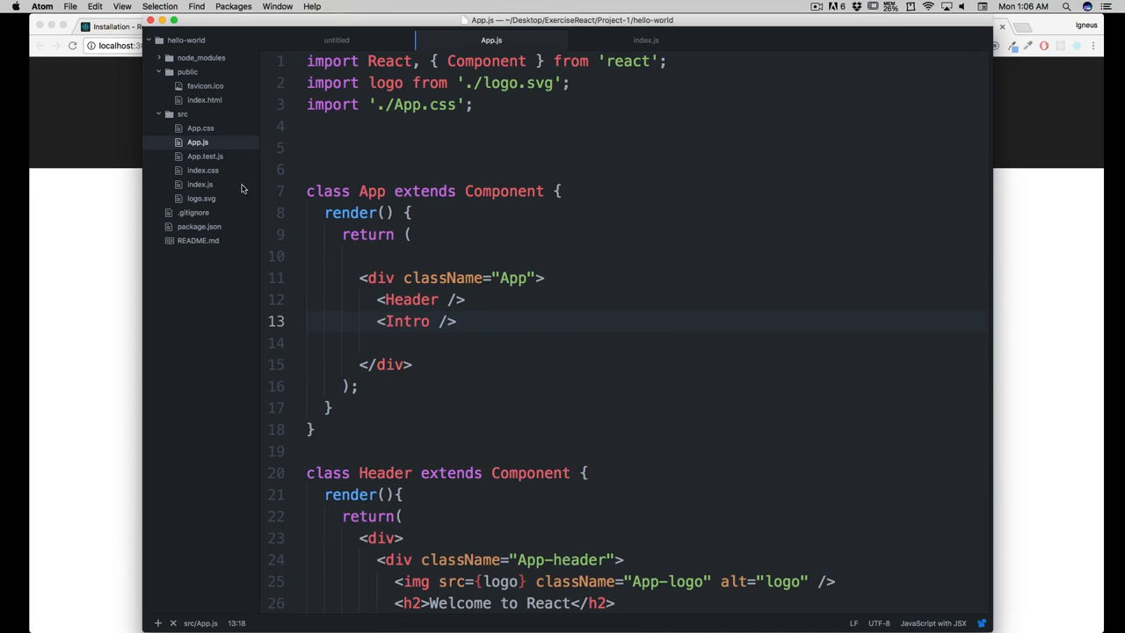
{"action": "left_click", "coordinate": [912, 27]}
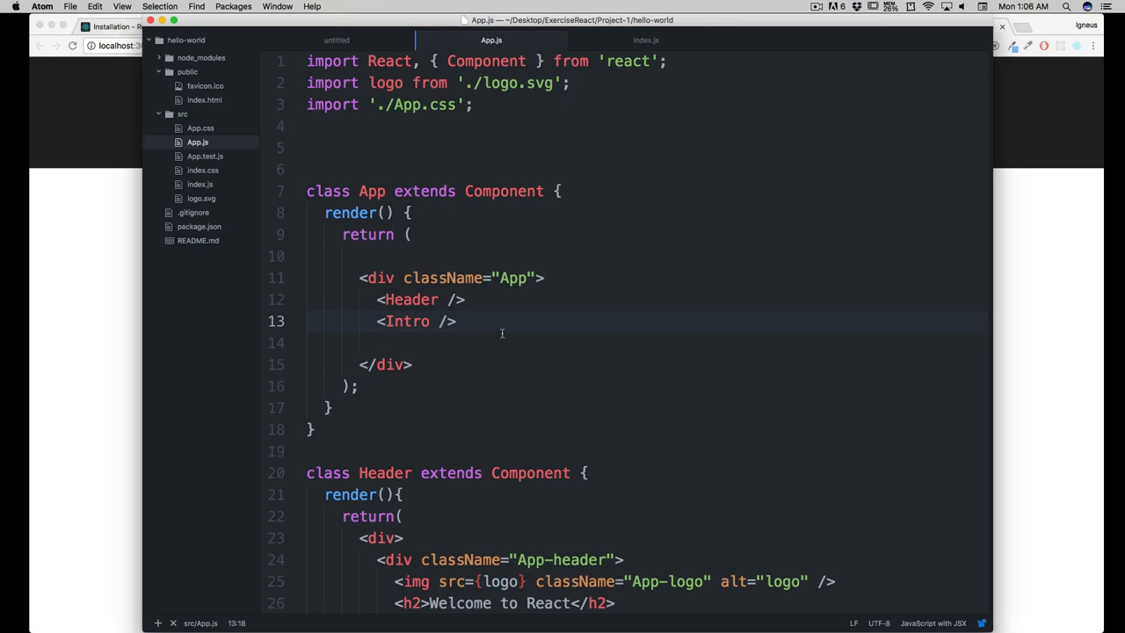
{"action": "left_click", "coordinate": [448, 319]}
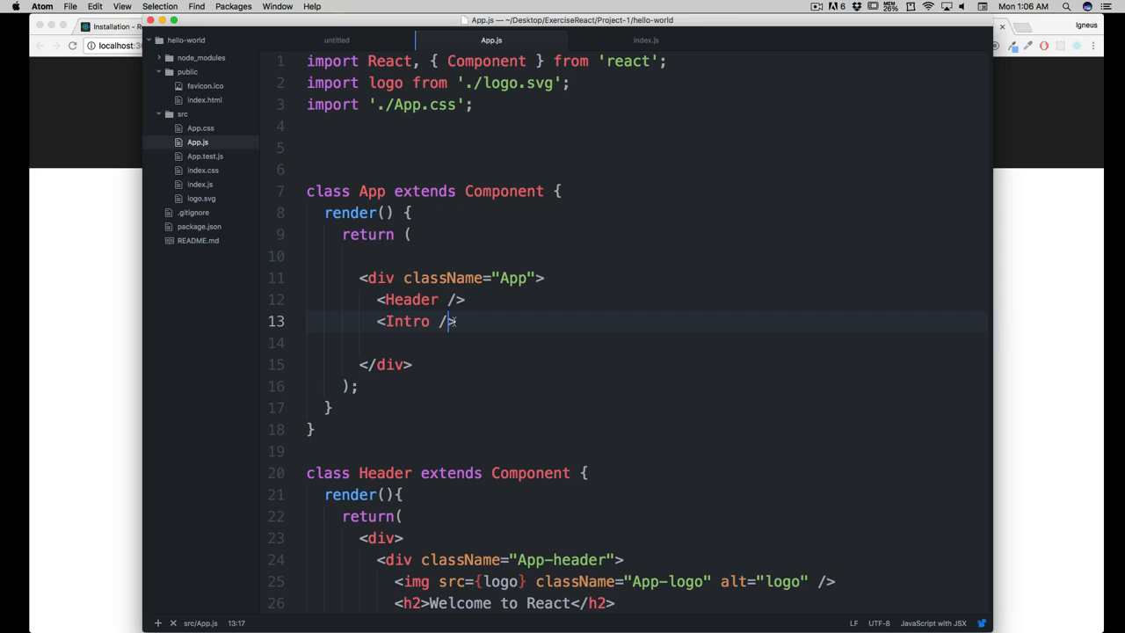
{"action": "key", "text": "backspace"}
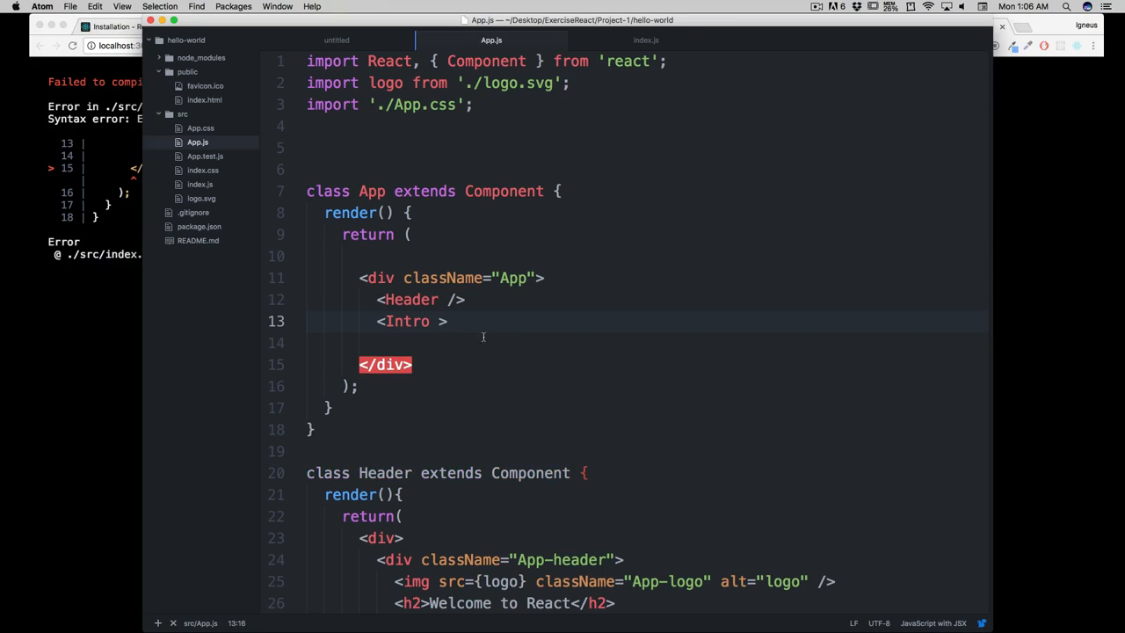
- Switch to Chrome at localhost:3000 to read the missing Intro closing-tag compile error
{"action": "left_click", "coordinate": [910, 26]}
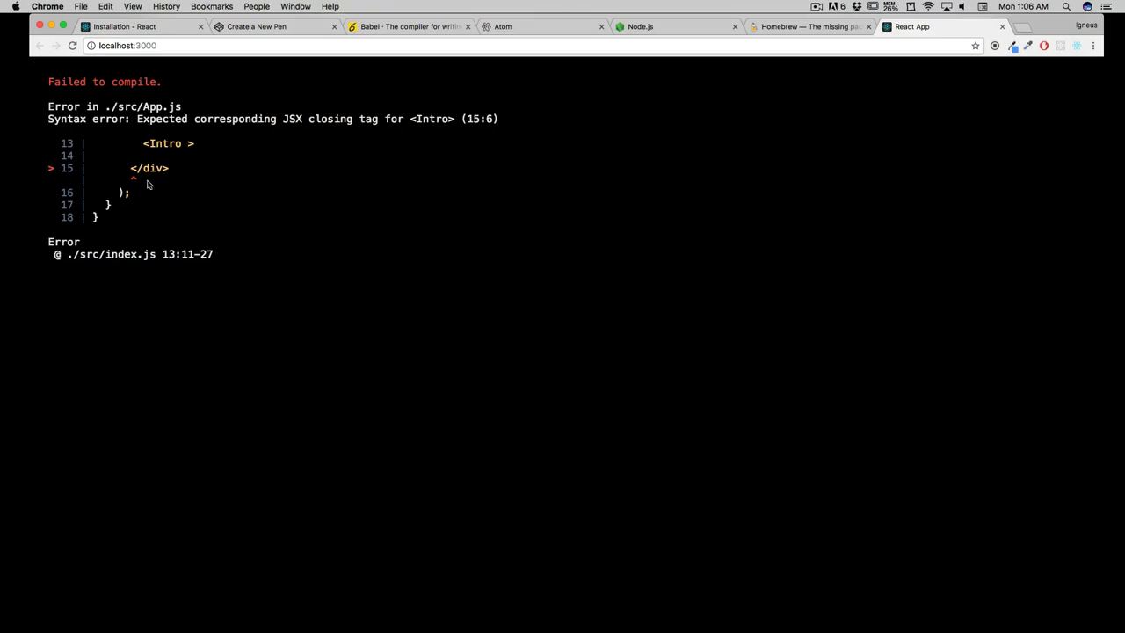
{"action": "mouse_move", "coordinate": [216, 130]}
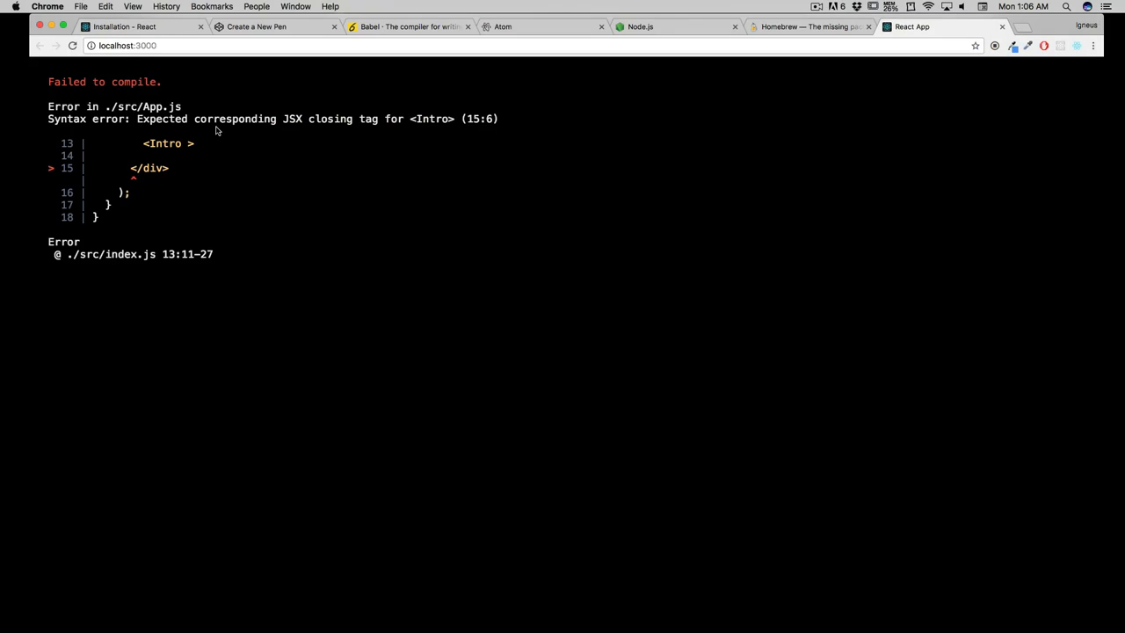
{"action": "mouse_move", "coordinate": [379, 132]}
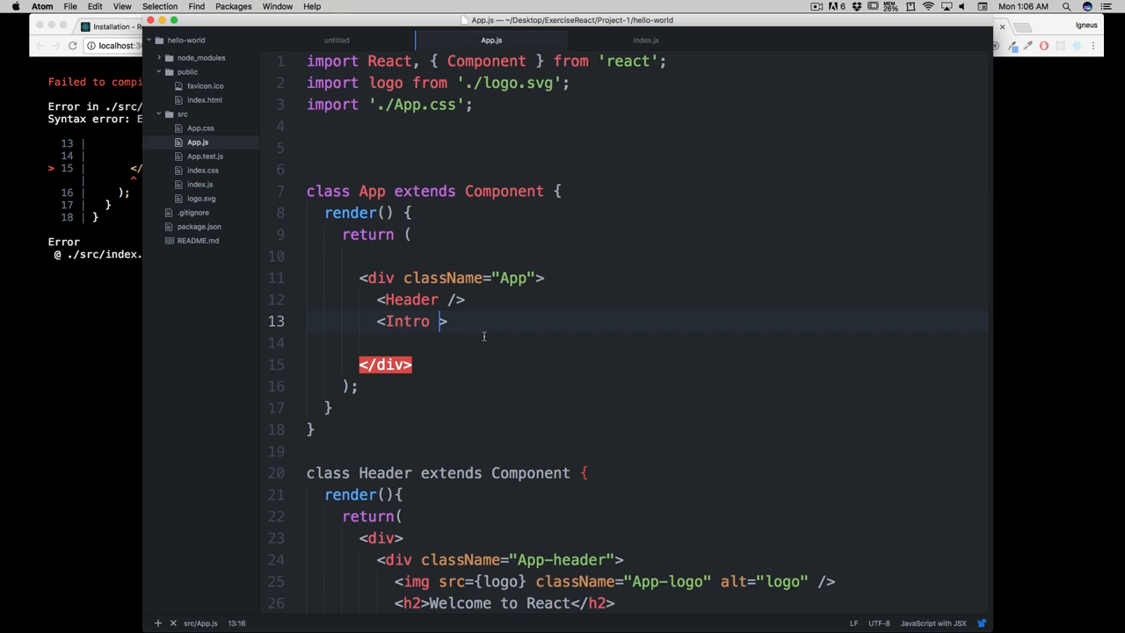
- Restore <Intro /> as self-closing and insert <p> Hey </p> between Header and Intro
{"action": "type", "text": "/"}
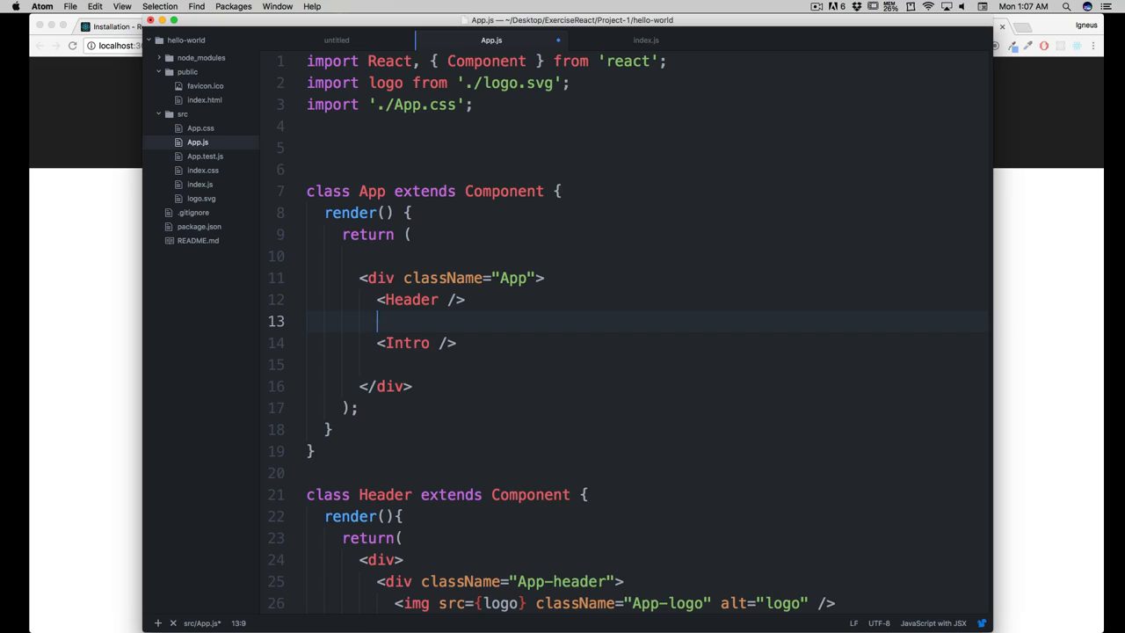
{"action": "type", "text": "<"}
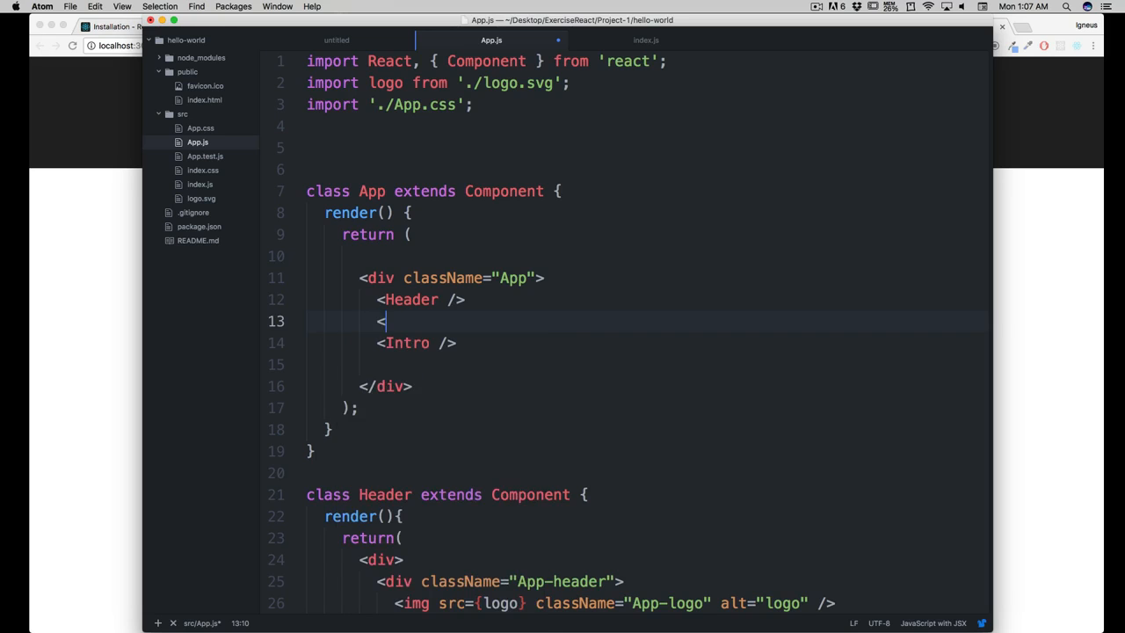
{"action": "type", "text": "p>"}
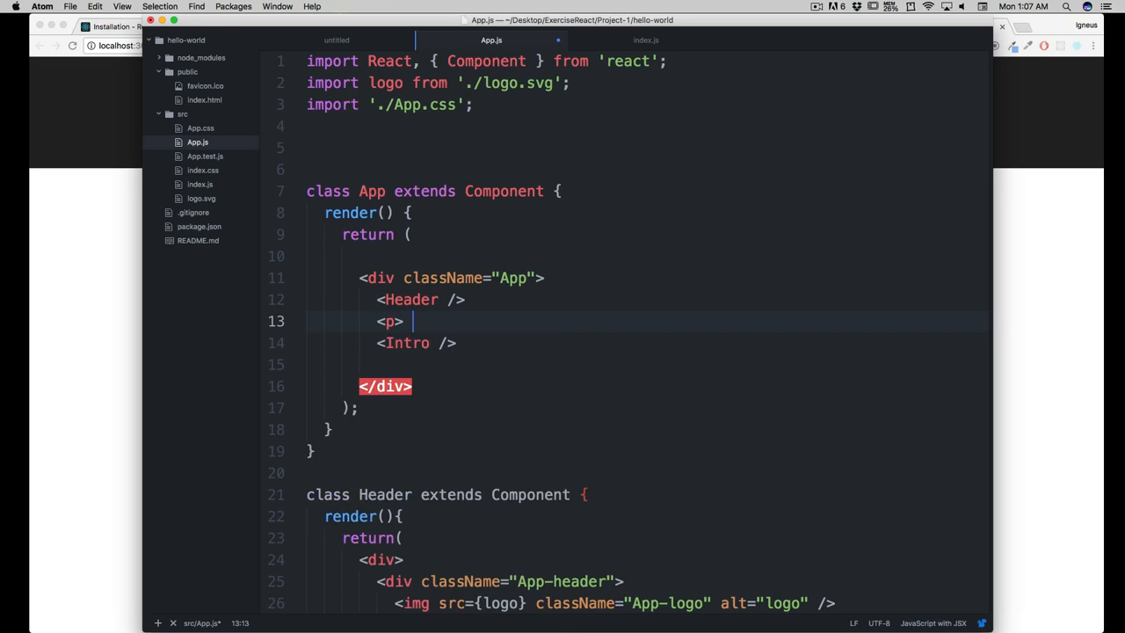
{"action": "type", "text": "Hey"}
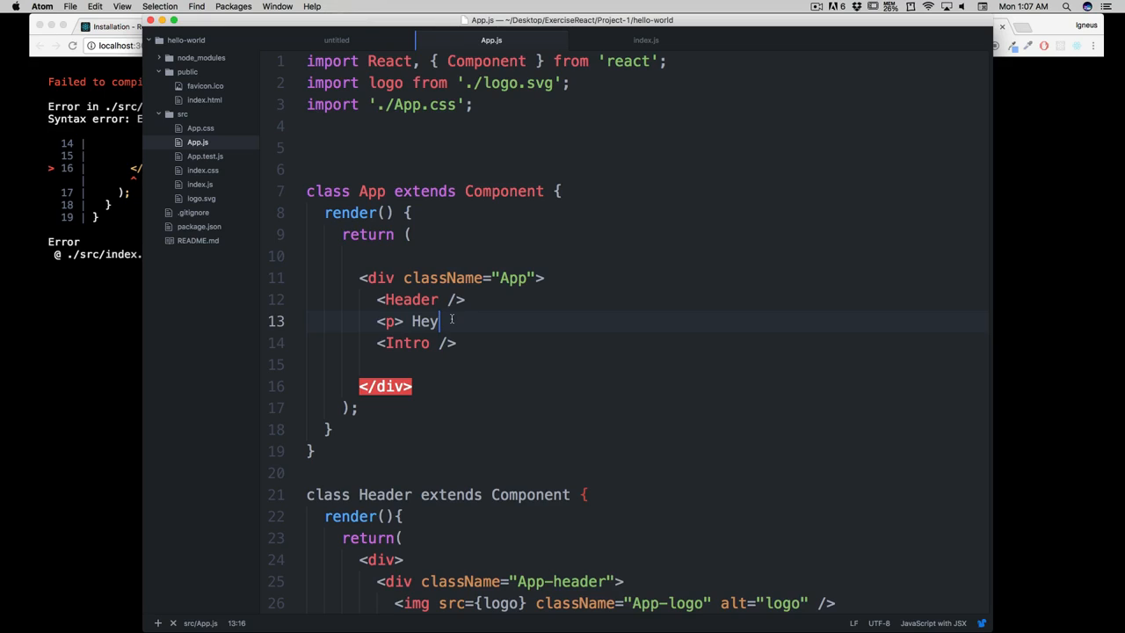
{"action": "type", "text": "<"}
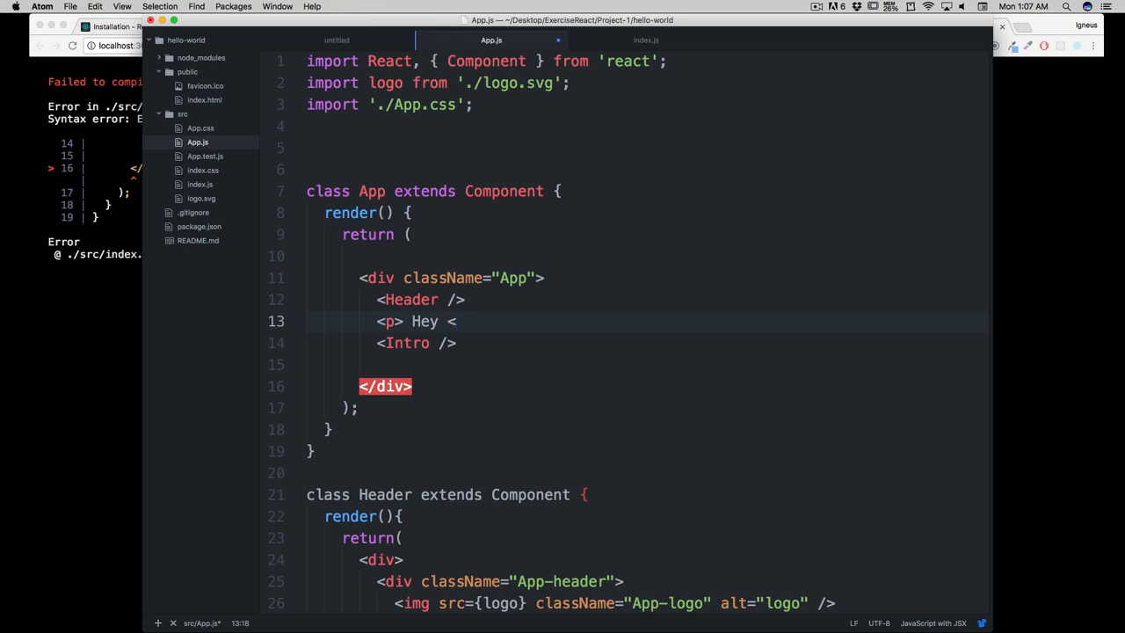
{"action": "type", "text": "/p>"}
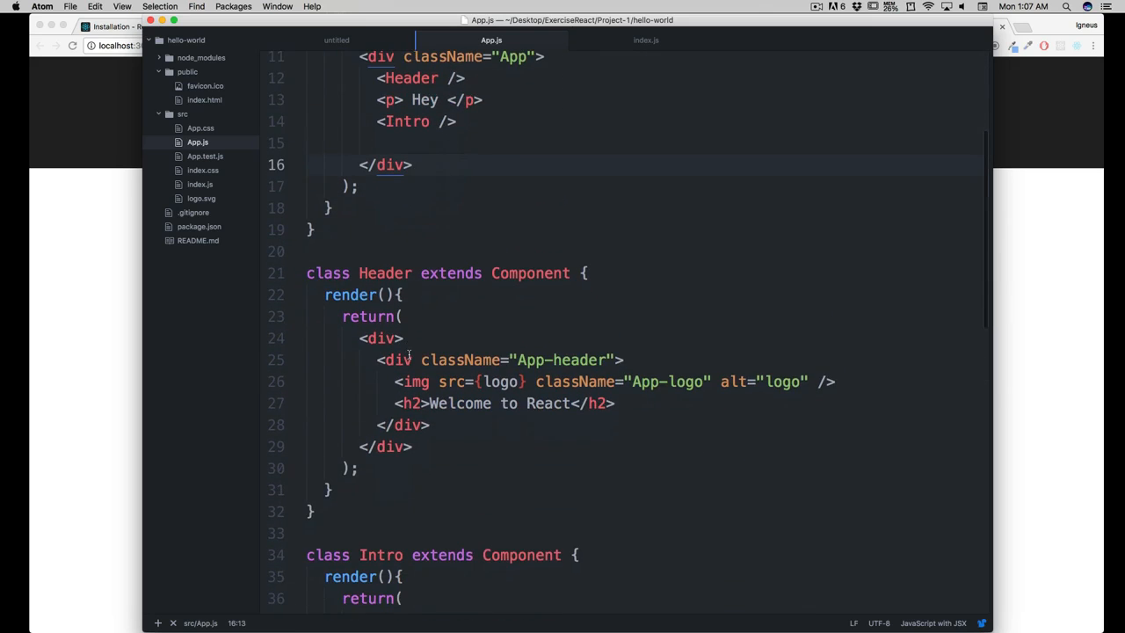
{"action": "scroll", "scroll_direction": "down", "scroll_amount": 3}
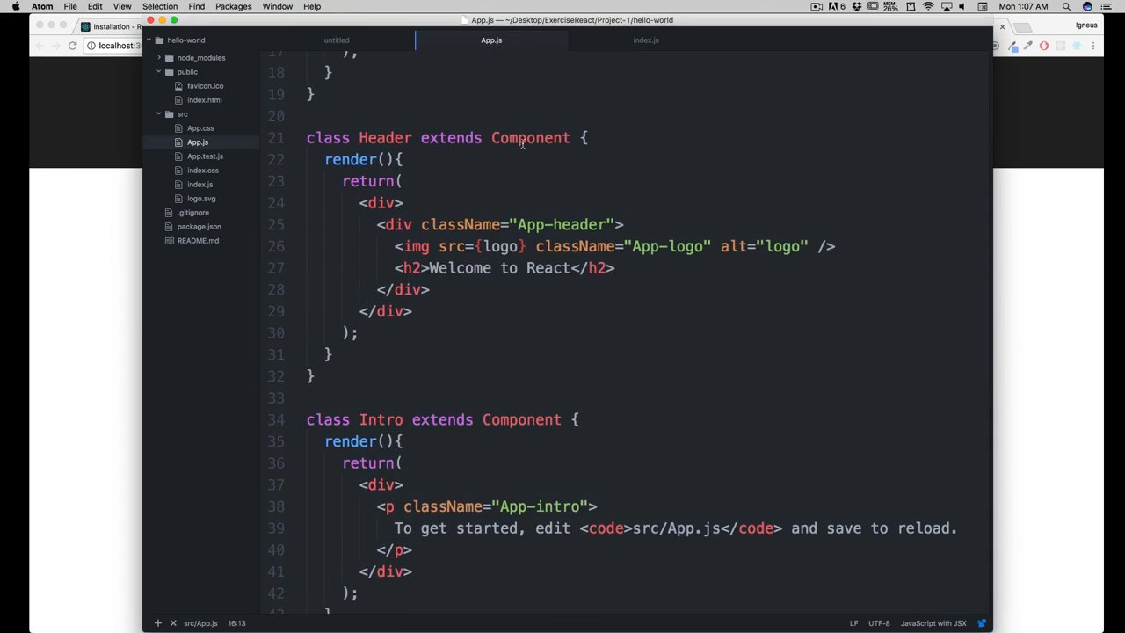
{"action": "left_click", "coordinate": [492, 137]}
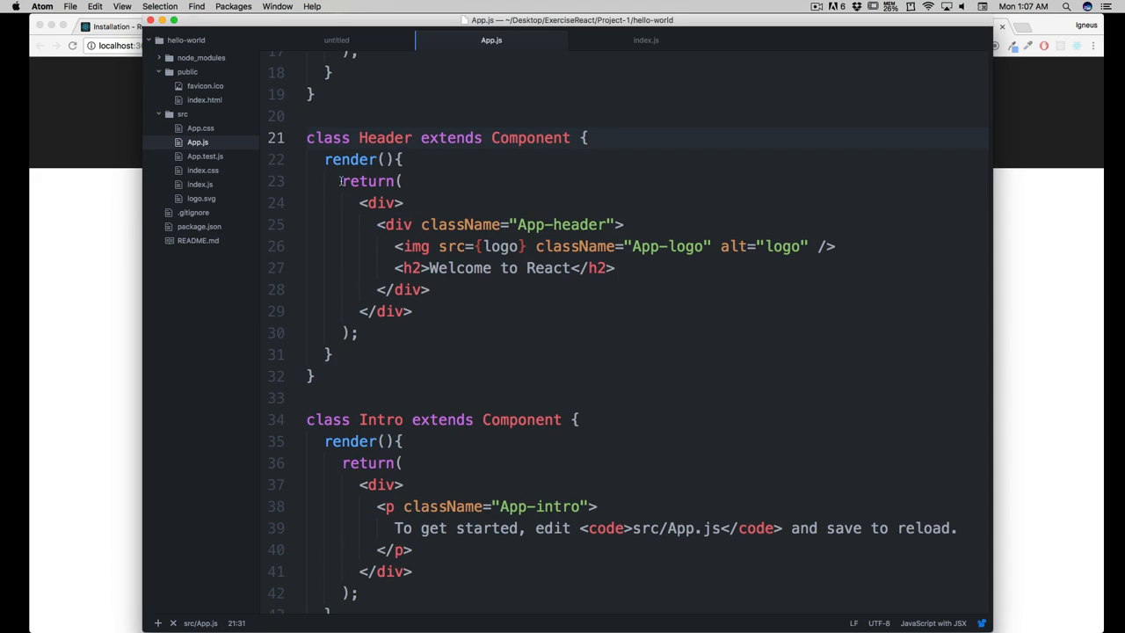
{"action": "left_click", "coordinate": [402, 181]}
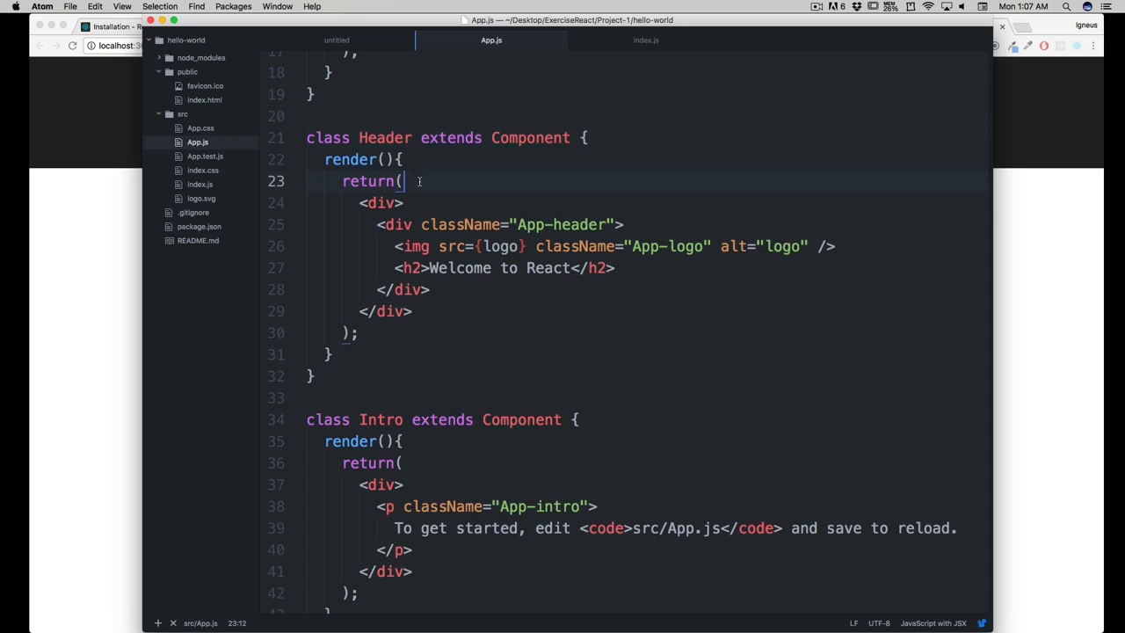